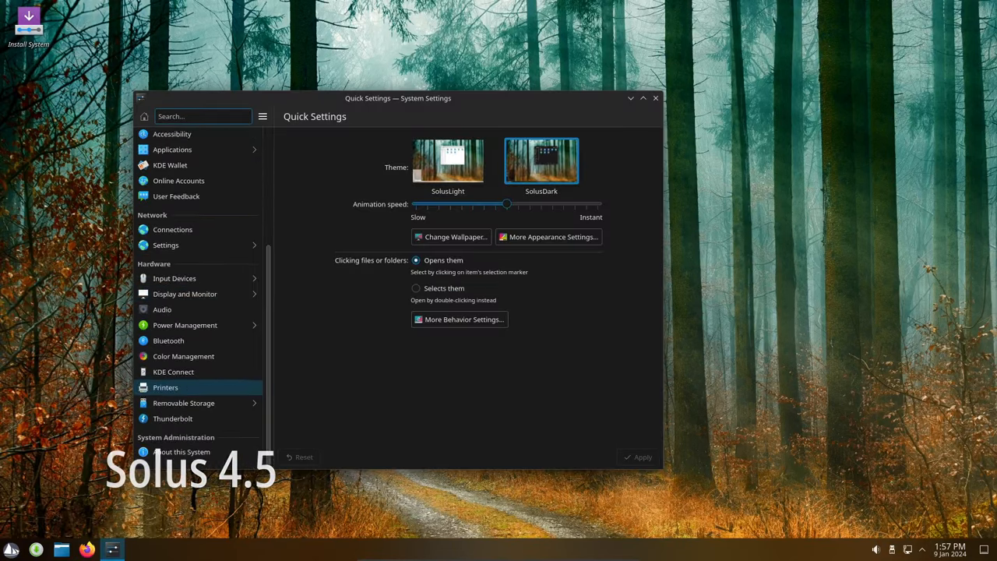
Close the System Settings window so the Solus desktop is visible.
left_click(181, 452)
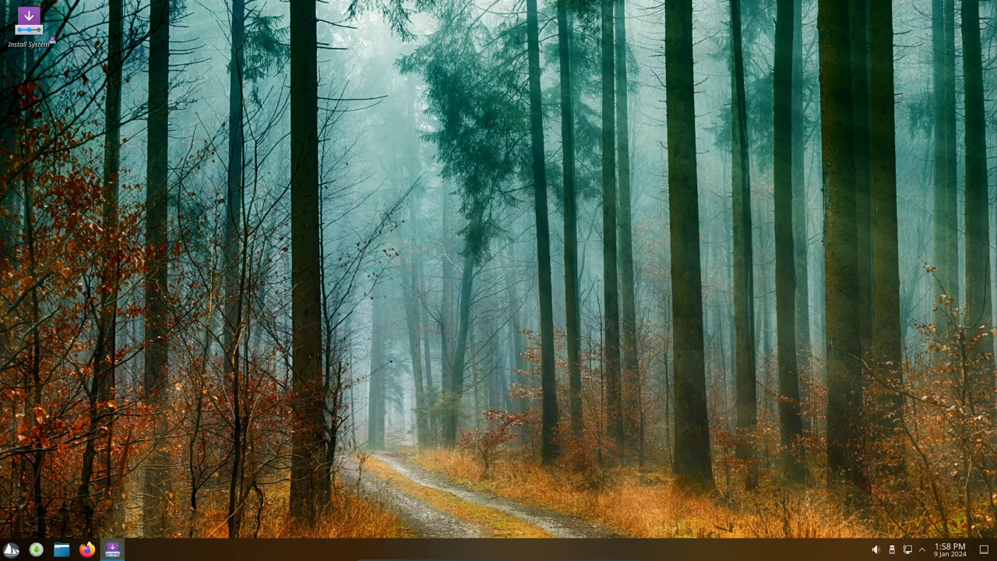
double_click(29, 18)
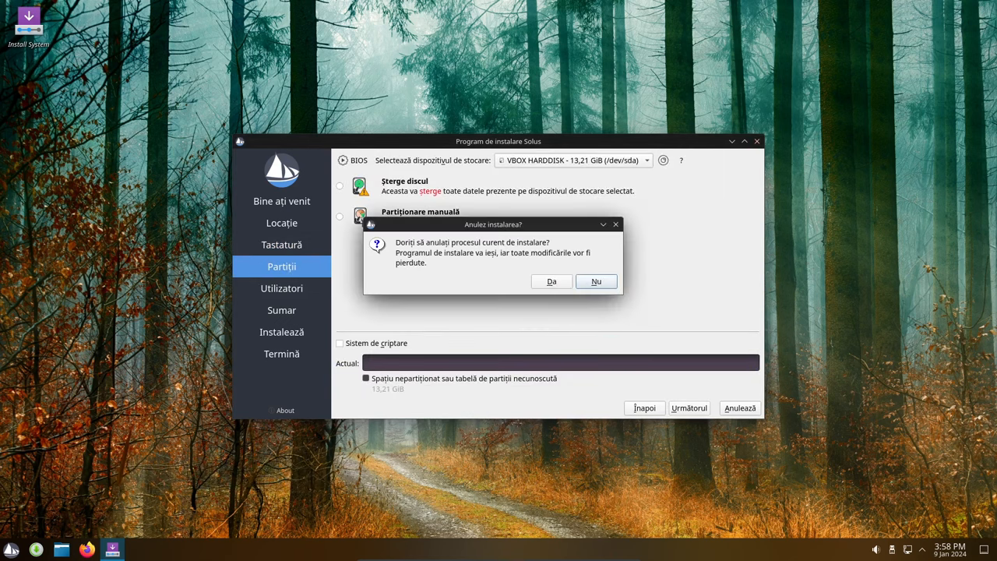
left_click(551, 281)
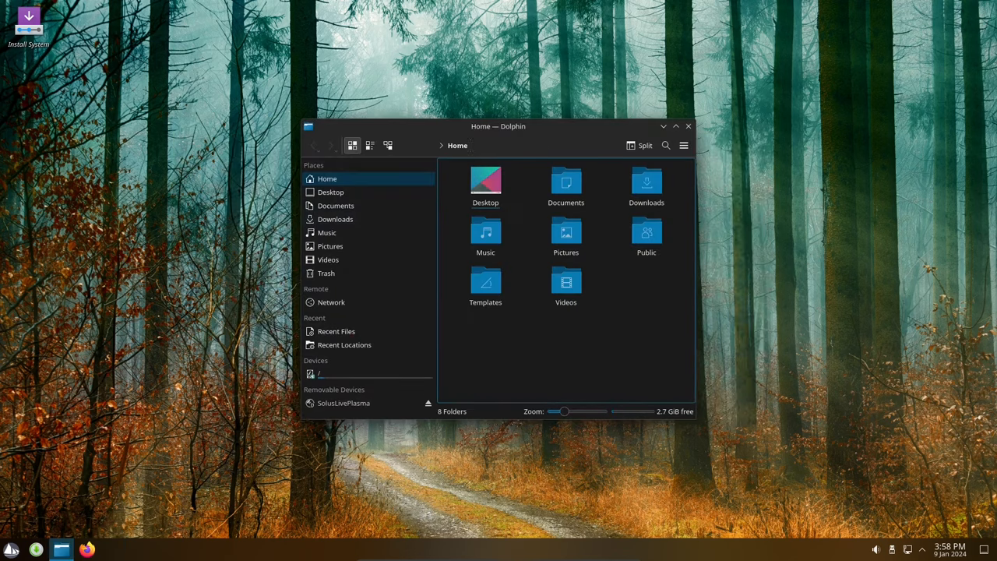
Move Dolphin to the upper left and close KDE Partition Manager.
left_click_drag(498, 126, 413, 64)
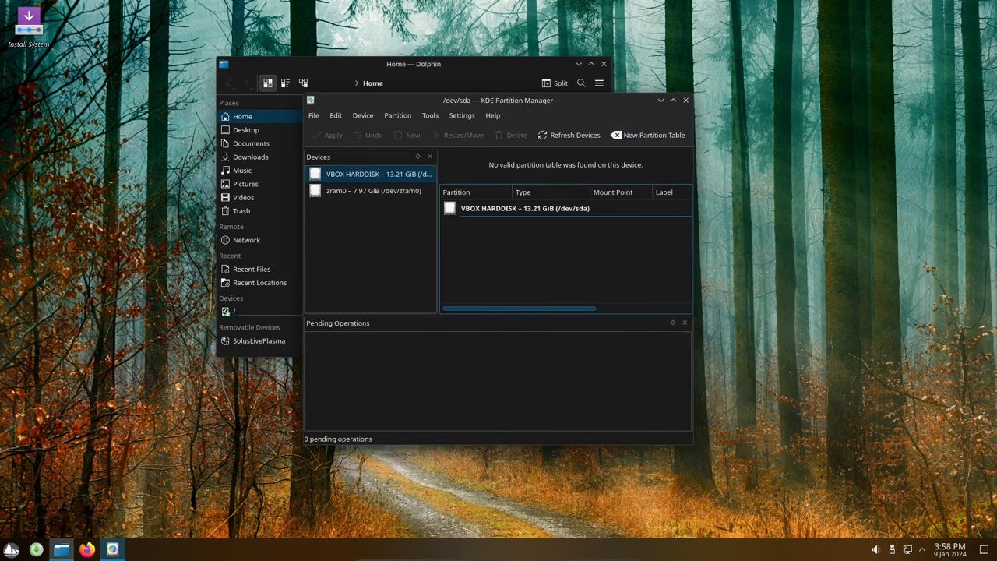
left_click(685, 100)
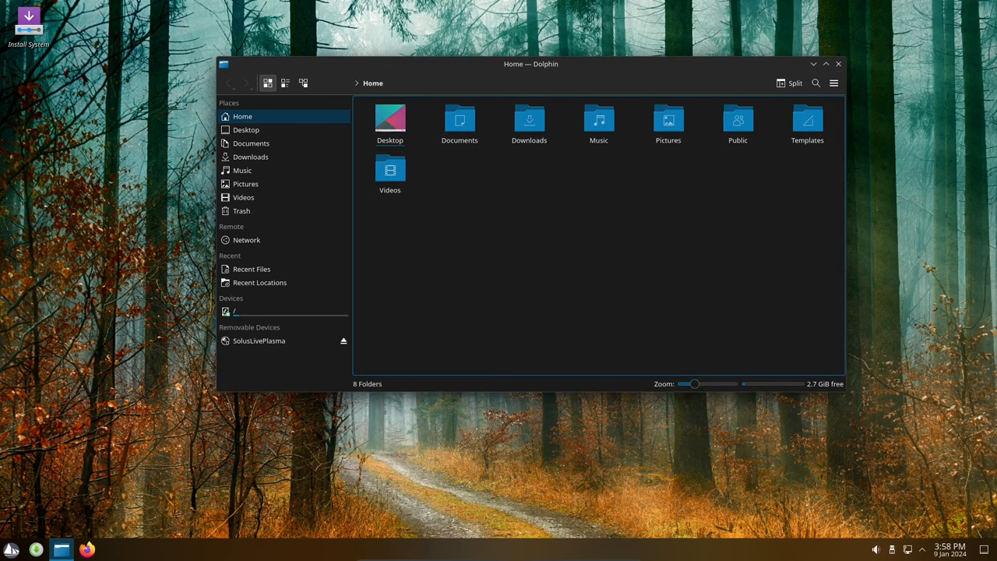
left_click(834, 82)
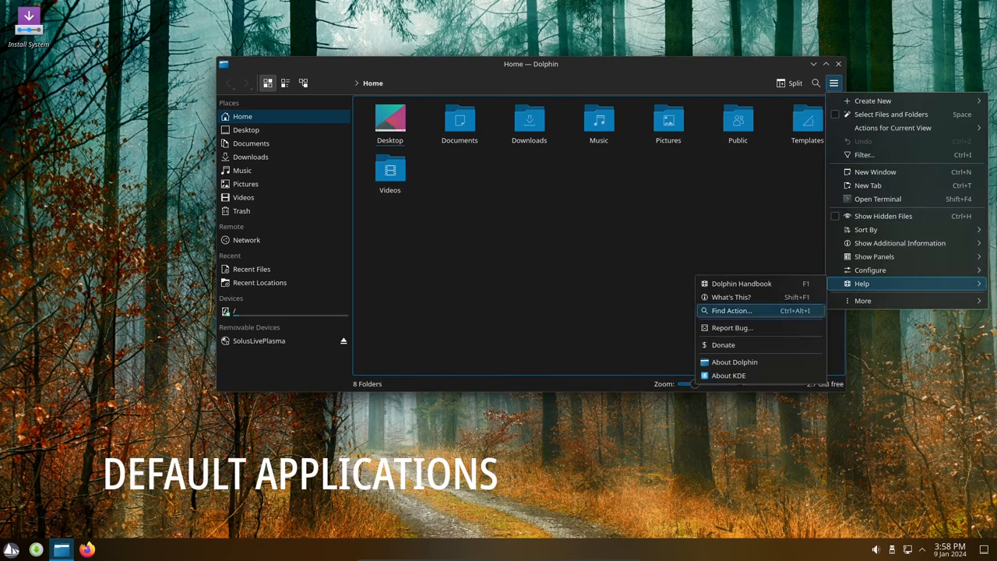
left_click(733, 362)
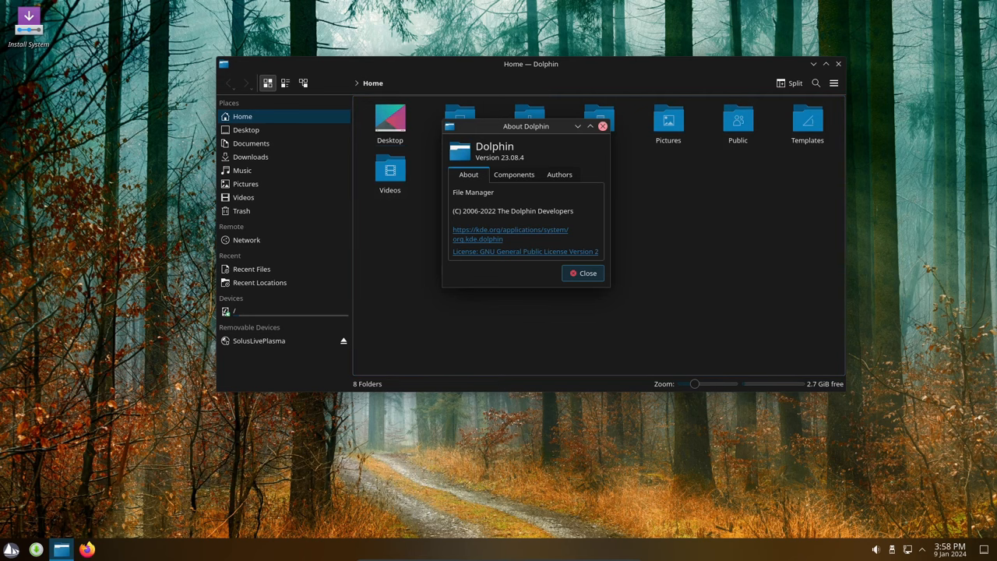
left_click(583, 273)
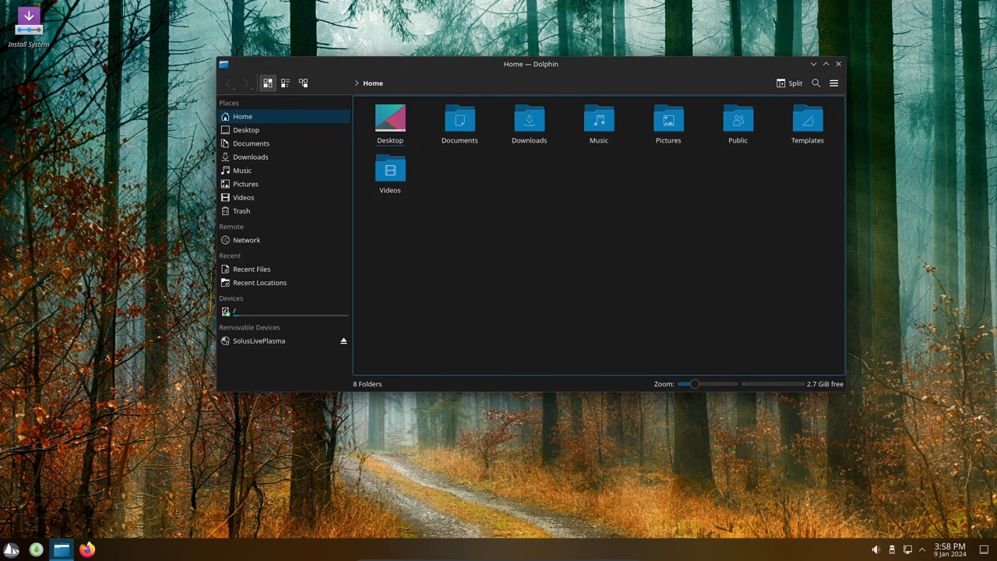
left_click(790, 83)
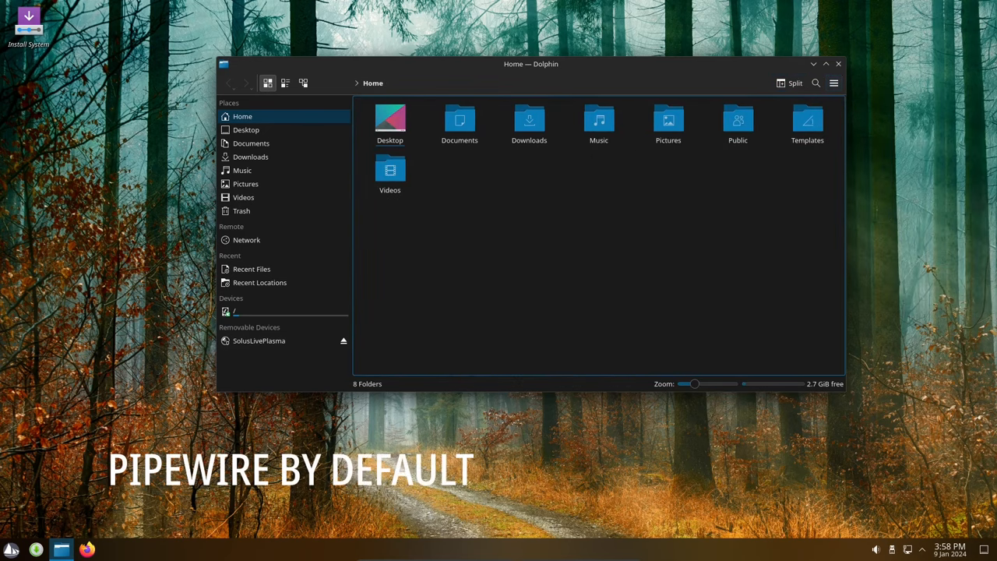
left_click(285, 83)
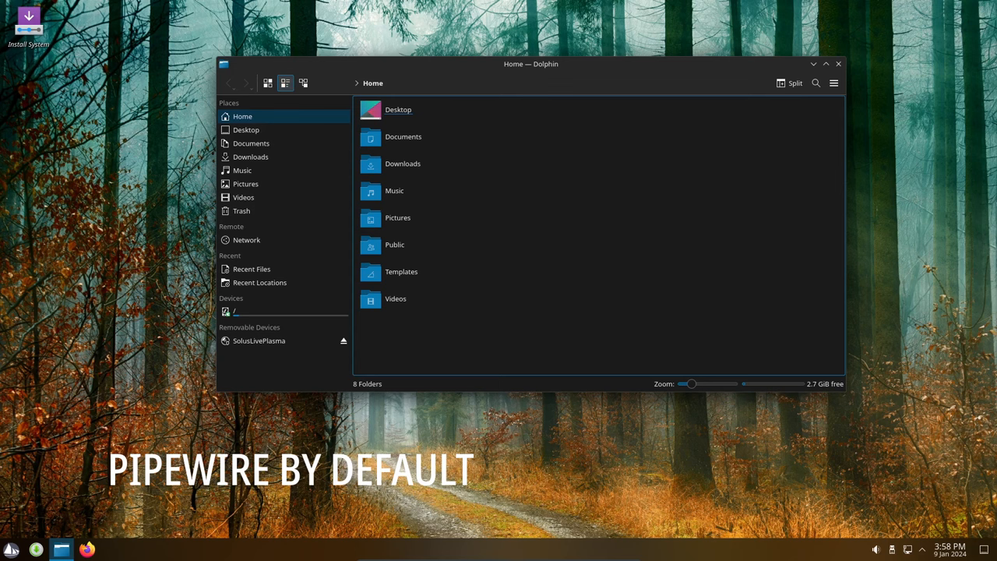
left_click(267, 82)
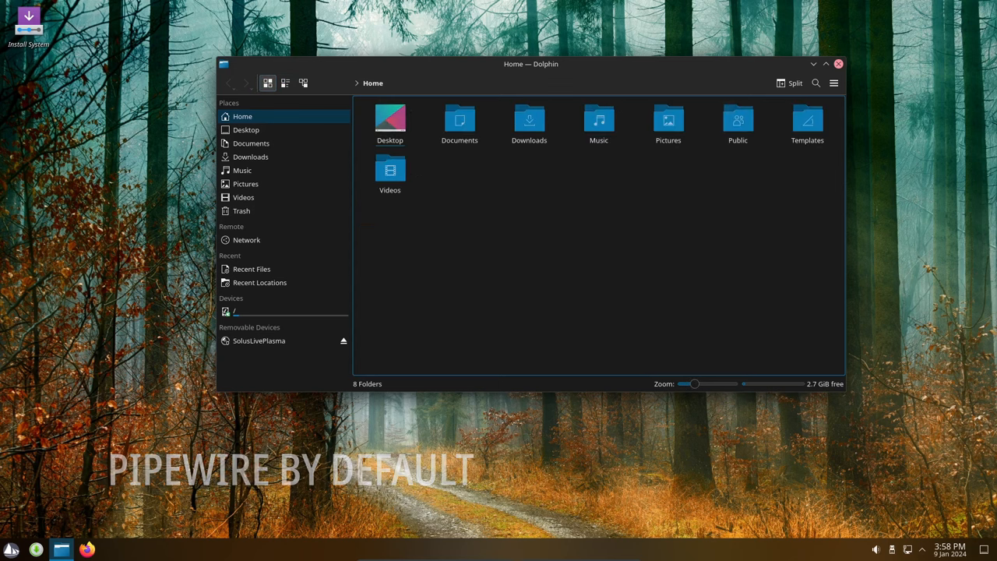
Close Dolphin and browse Software Center's Updates, Installed, Search and Third Party pages.
left_click(838, 63)
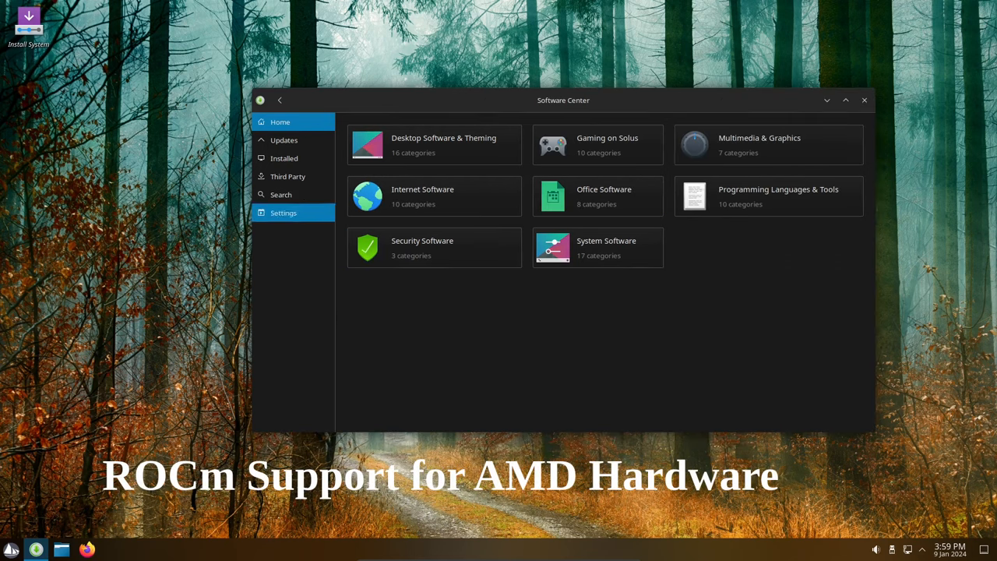
left_click(284, 141)
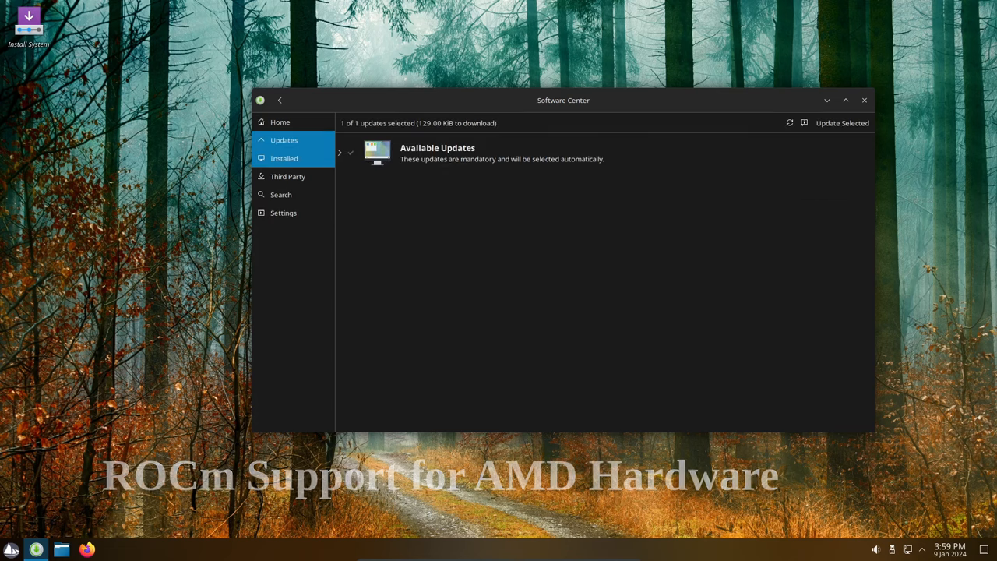
left_click(284, 159)
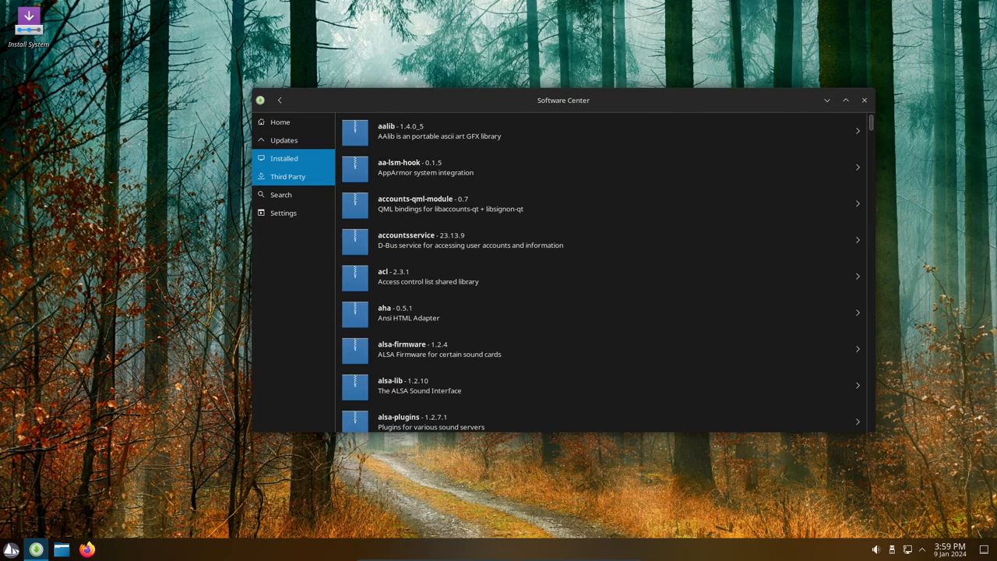
scroll("down", 3)
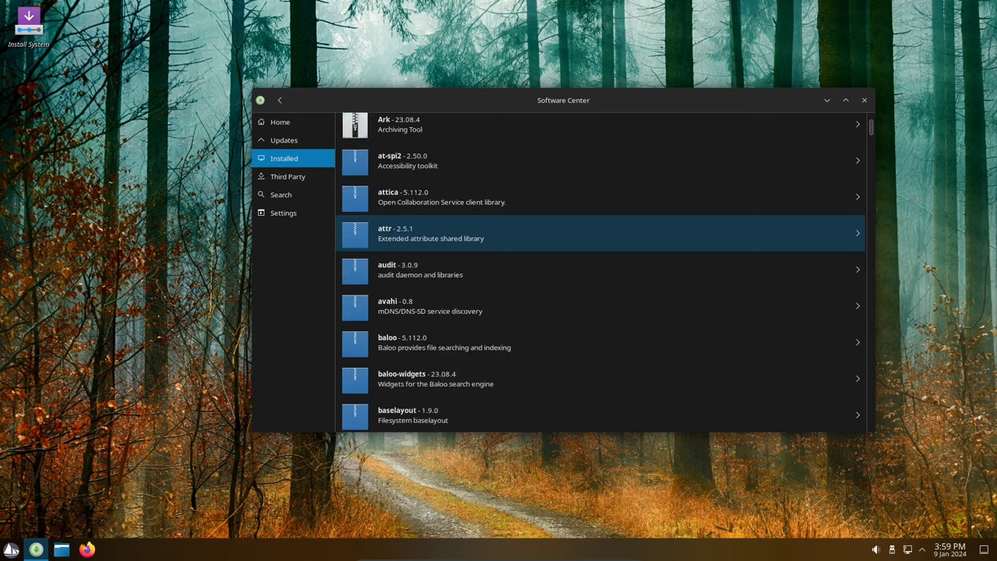
left_click(281, 194)
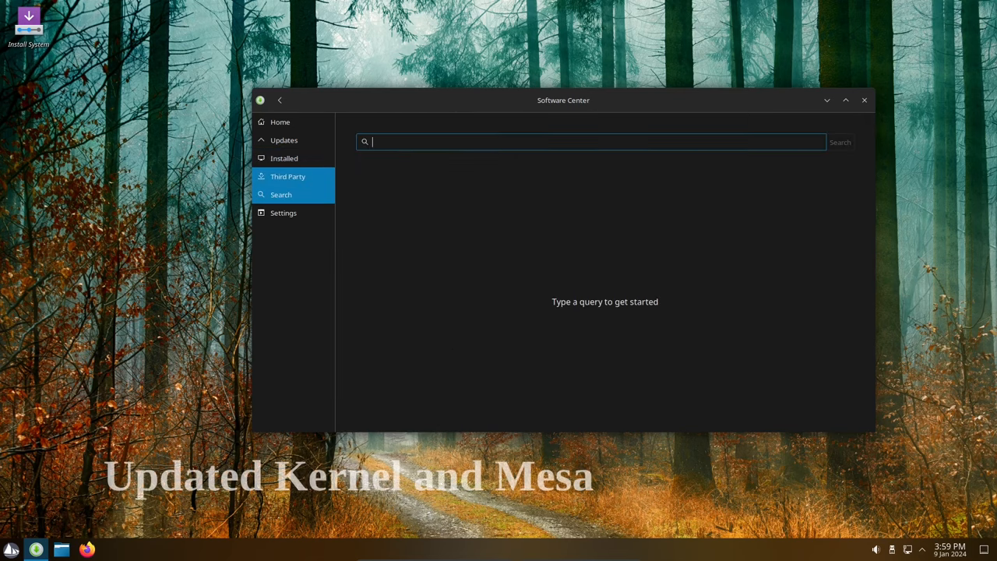
left_click(287, 176)
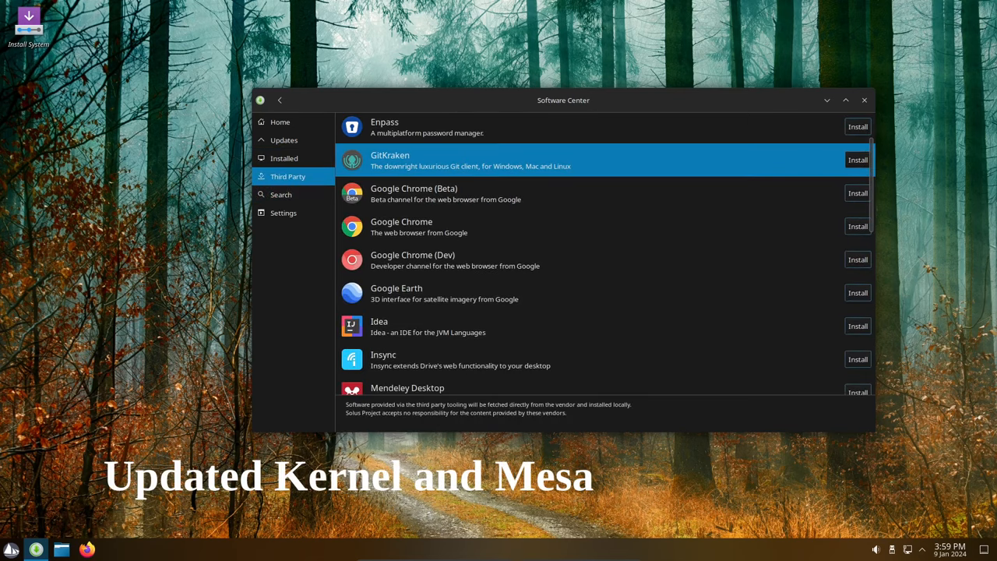
scroll("down", 3)
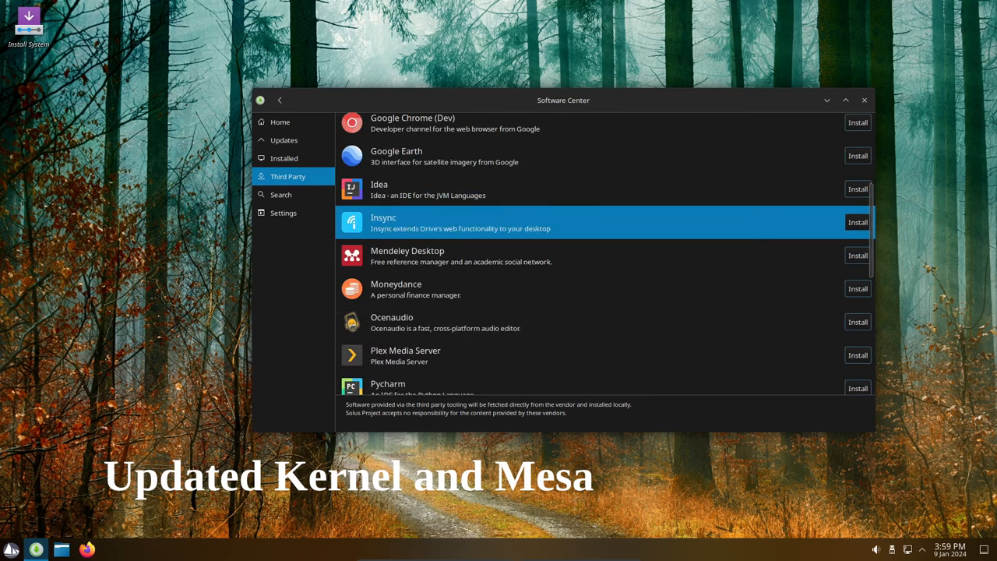
Close Software Center and browse the launcher's Graphics and Internet categories.
left_click(864, 99)
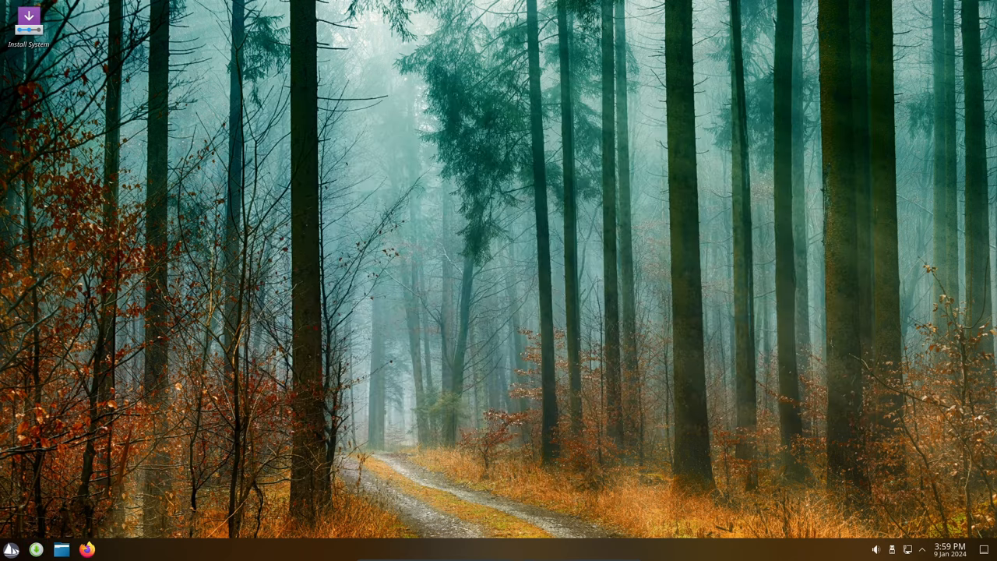
left_click(11, 549)
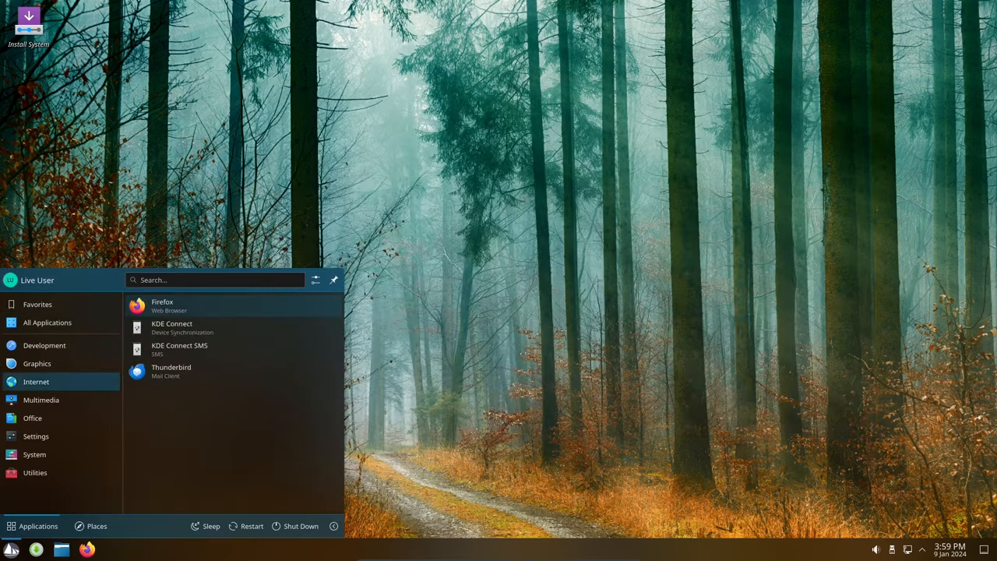
left_click(36, 363)
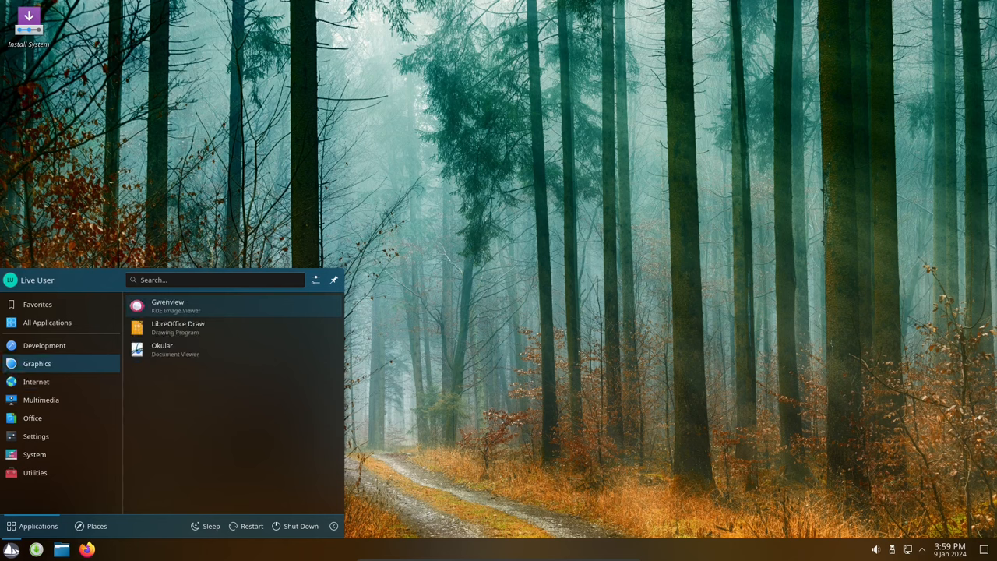
left_click(36, 381)
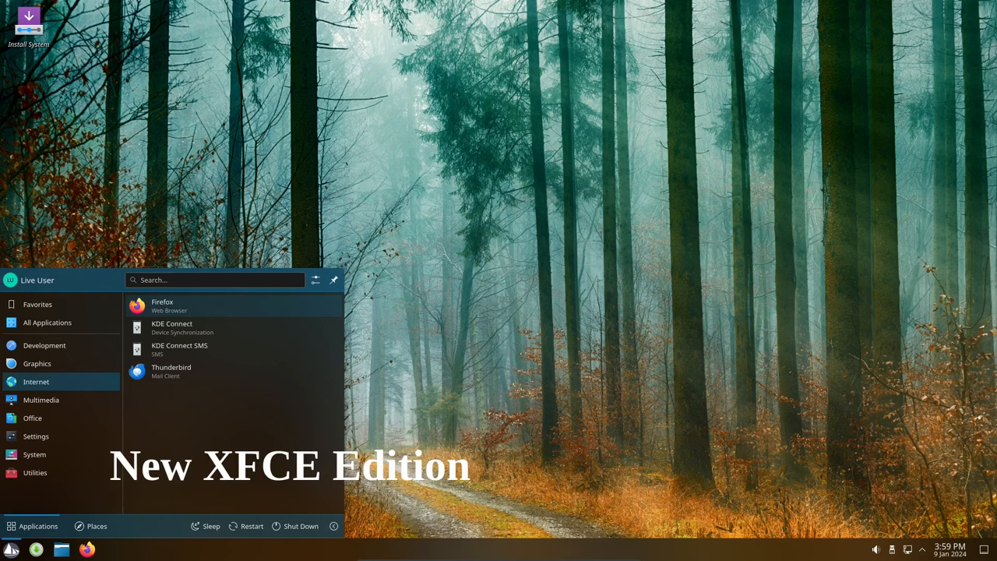
left_click(33, 418)
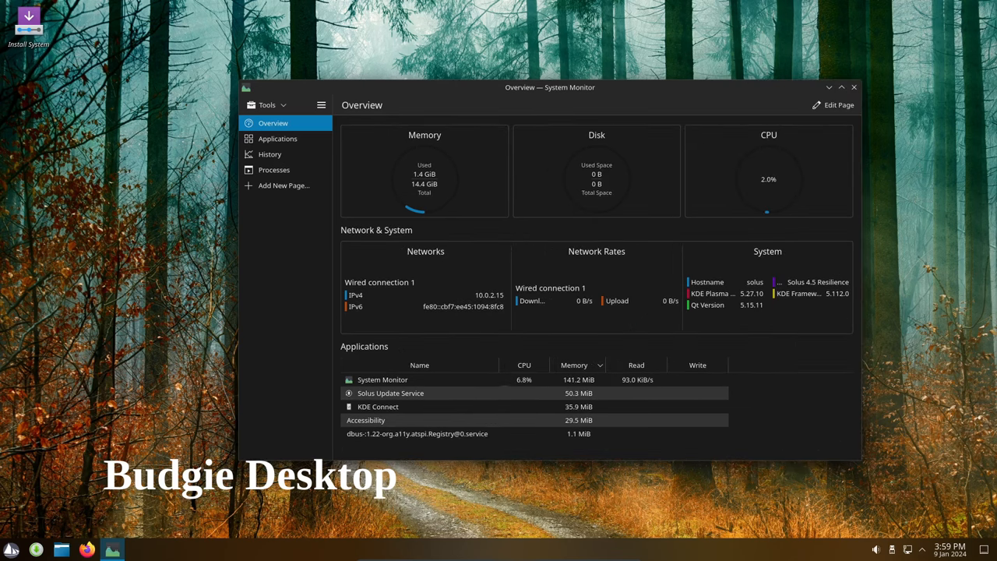
Open and dismiss System Monitor's options menu, then close it via the launcher.
left_click(320, 104)
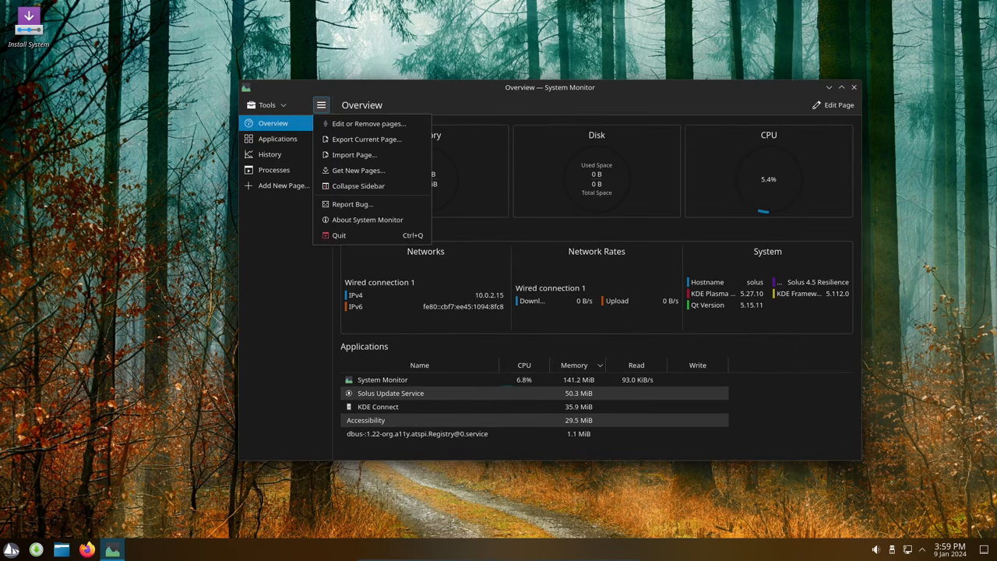
left_click(367, 219)
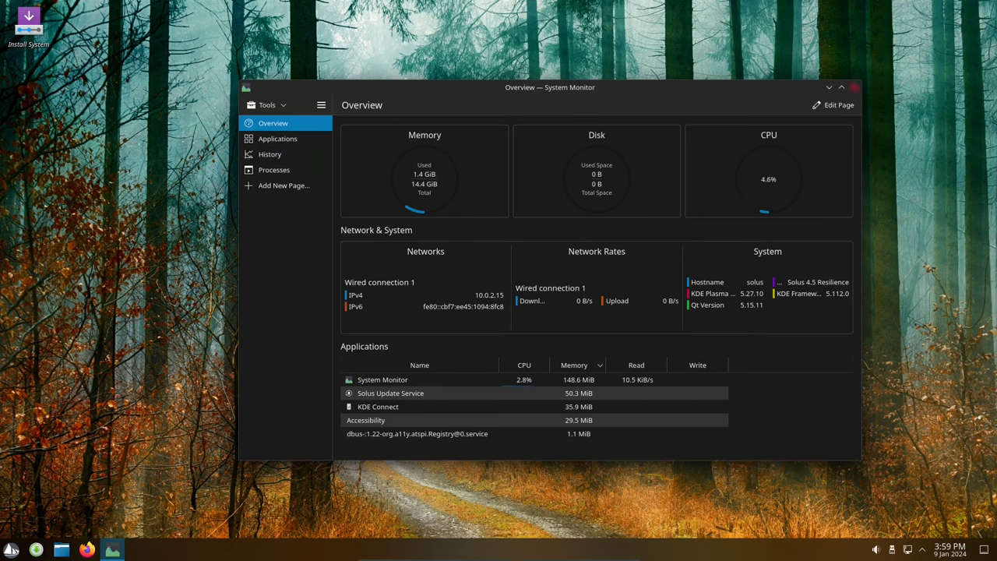
left_click(11, 549)
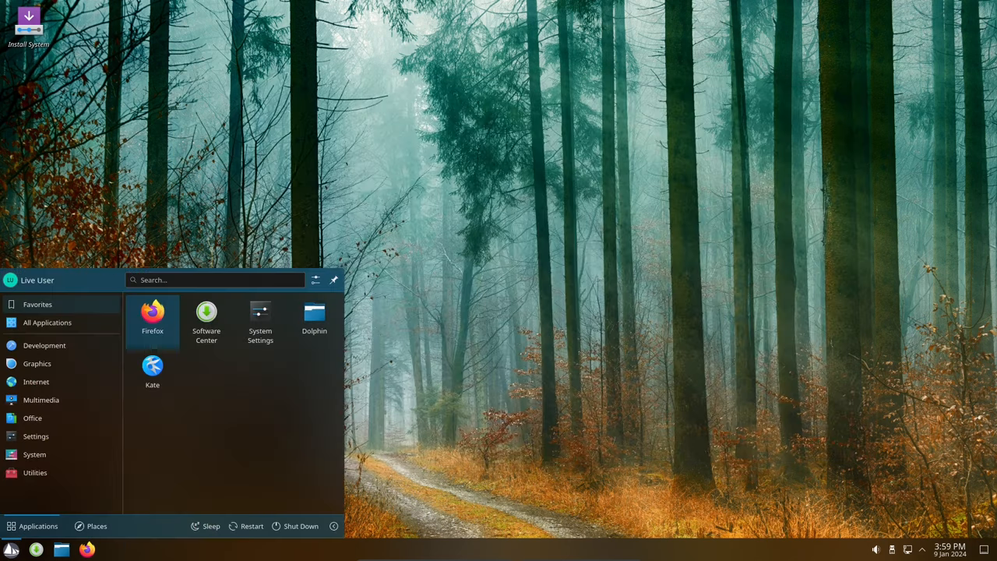
Browse Appearance pages from Global Theme through Fonts, Icons and Font Management to Splash Screen.
left_click(261, 315)
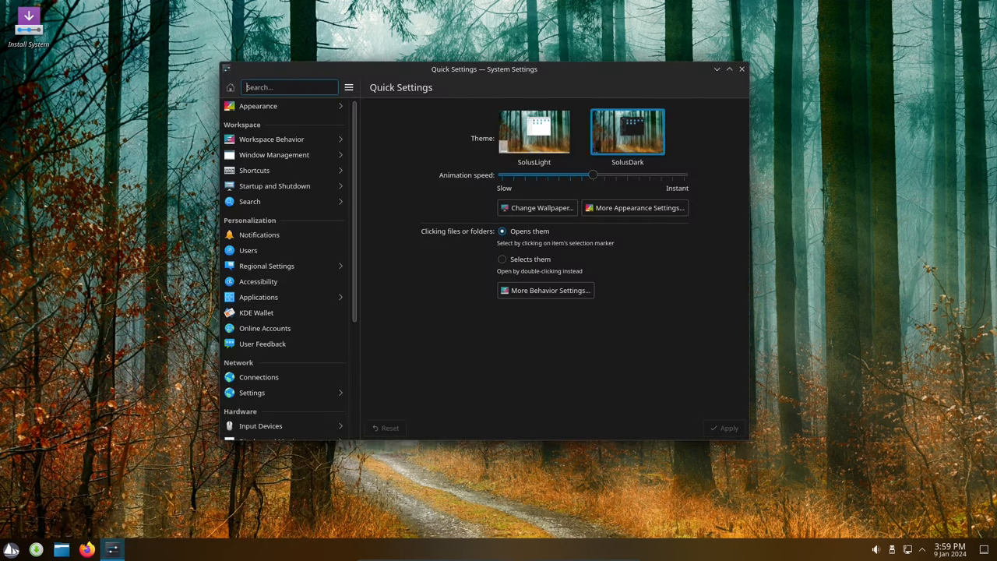
left_click(258, 105)
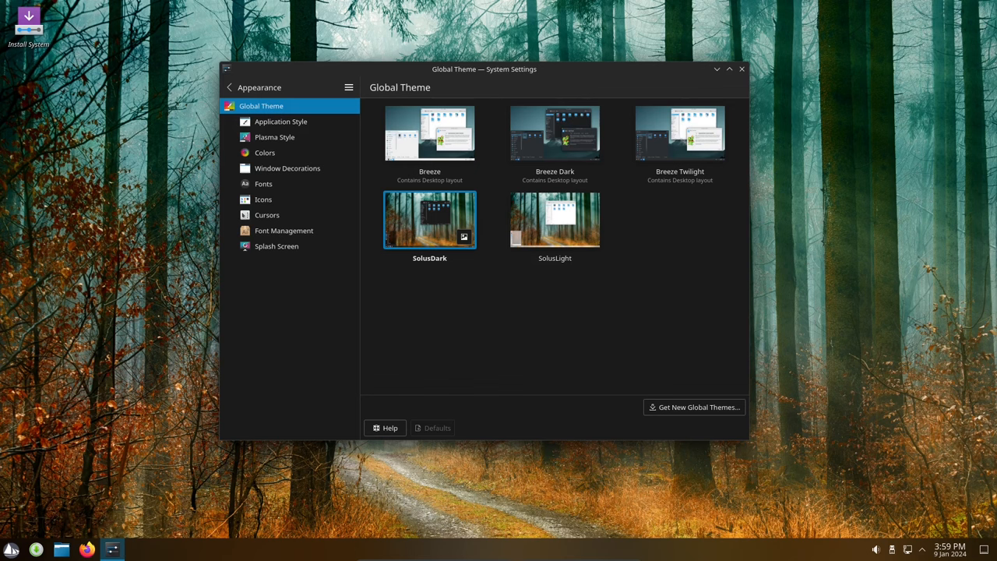
left_click(281, 122)
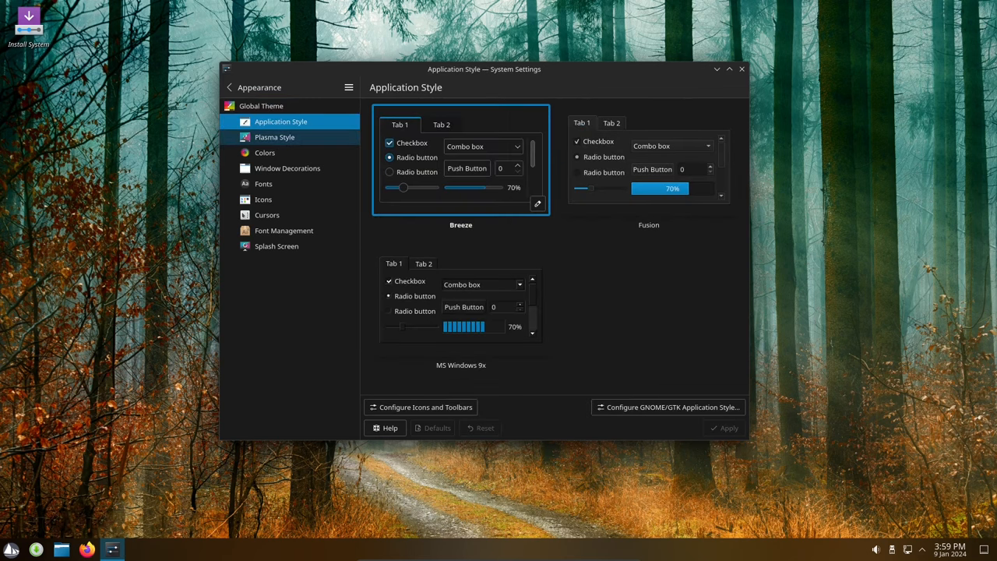
left_click(274, 136)
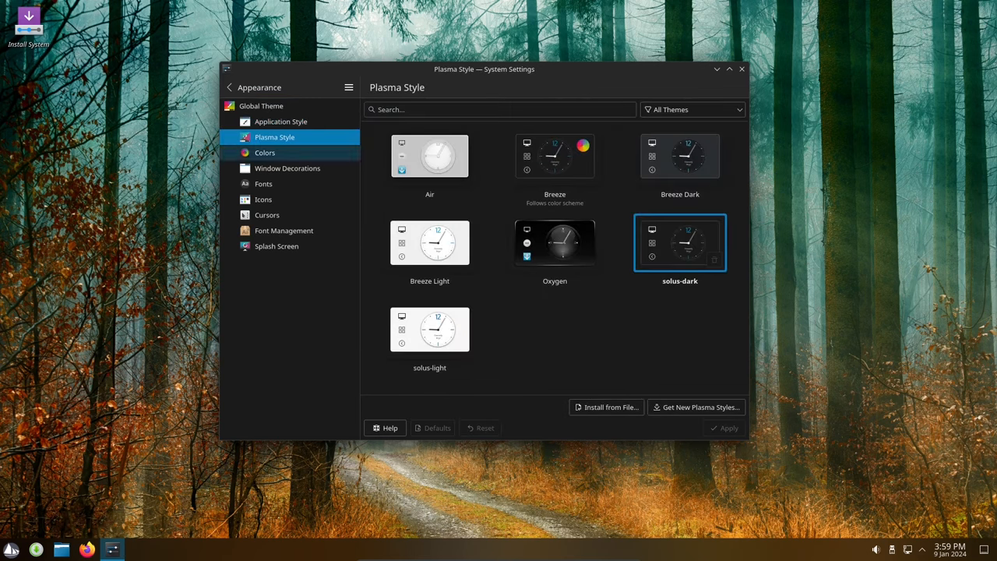
left_click(264, 152)
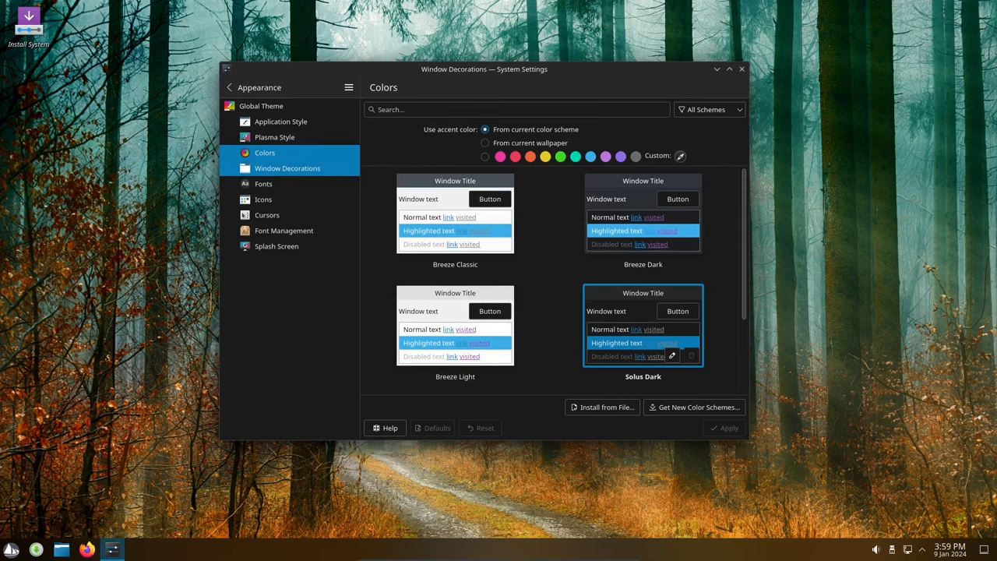
left_click(263, 183)
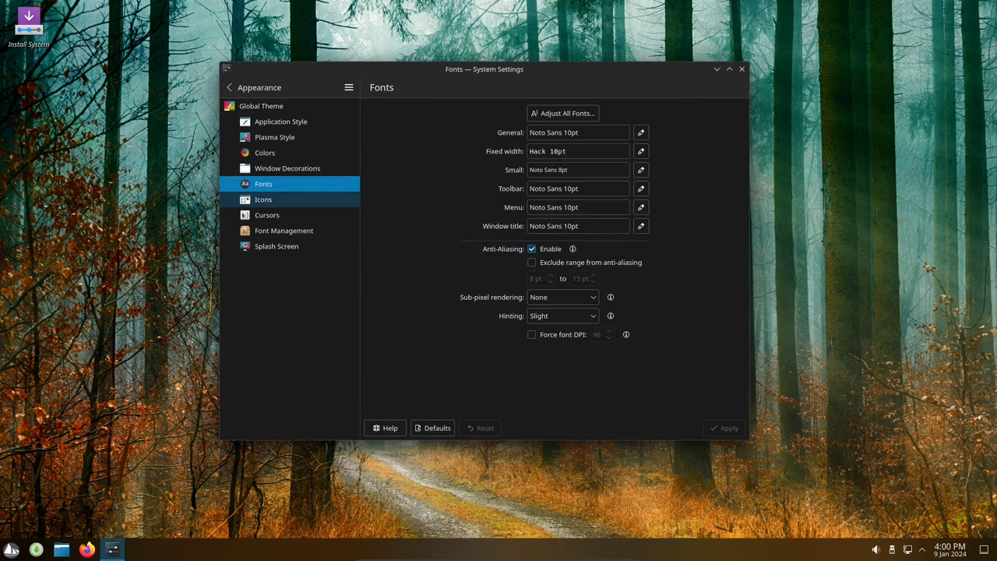
left_click(264, 199)
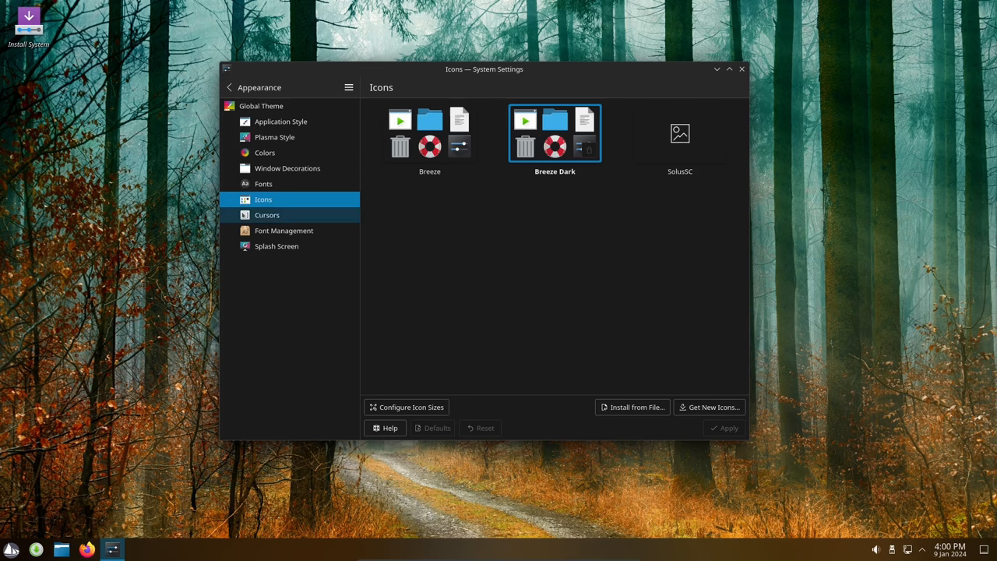
left_click(283, 230)
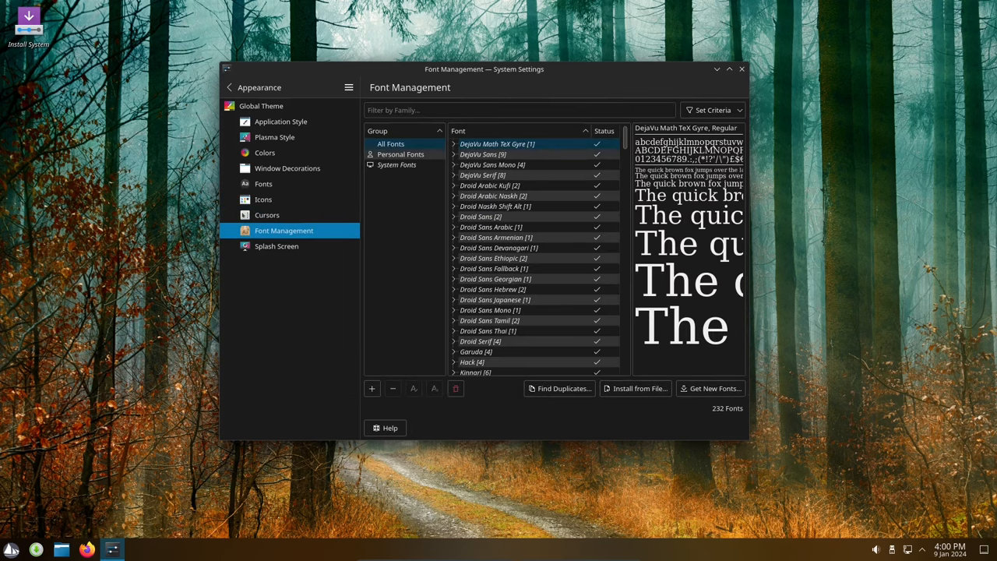
left_click(277, 246)
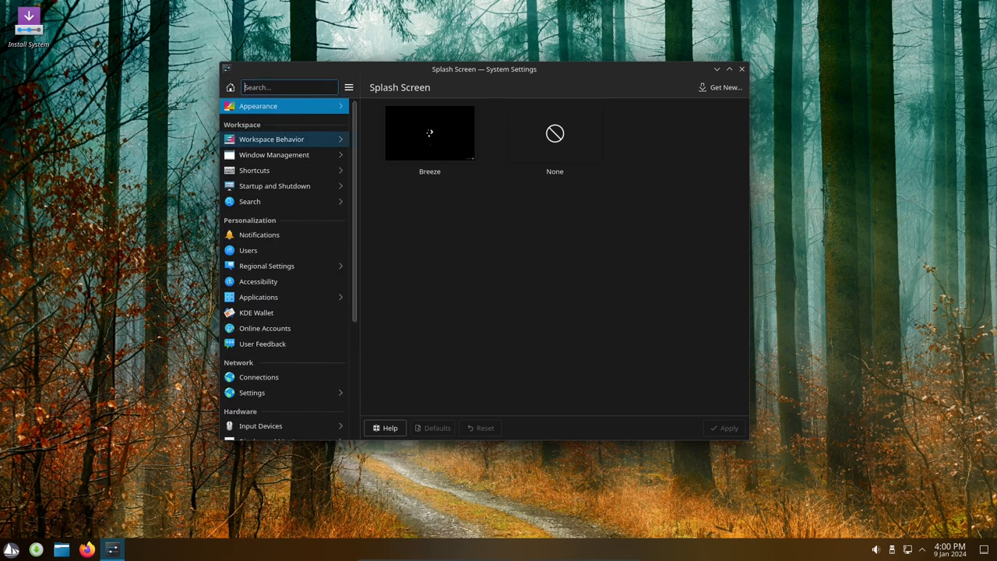
Review Workspace Behavior pages: effects, screen edges, touch, screen locking, activities, recent files.
left_click(272, 139)
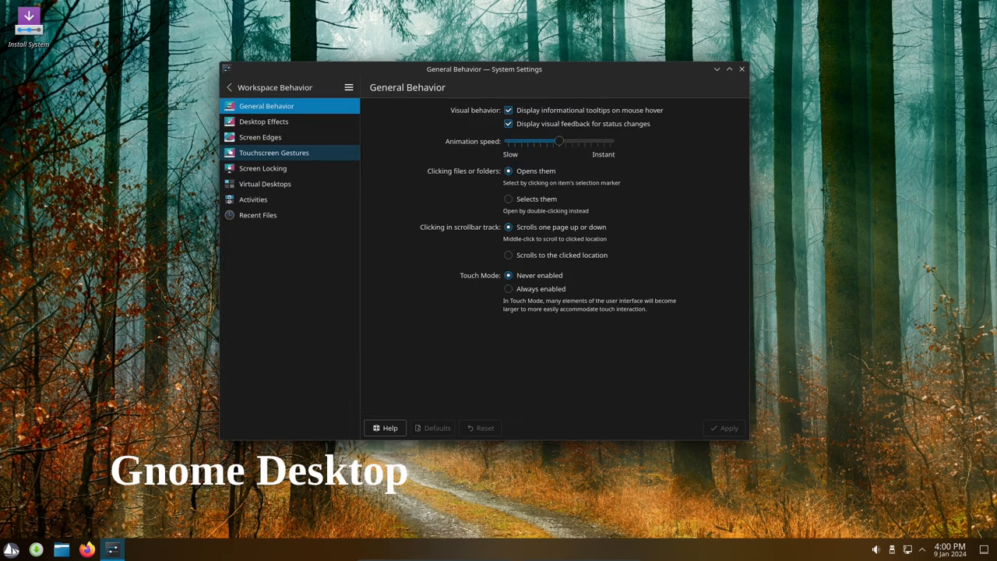
left_click(263, 121)
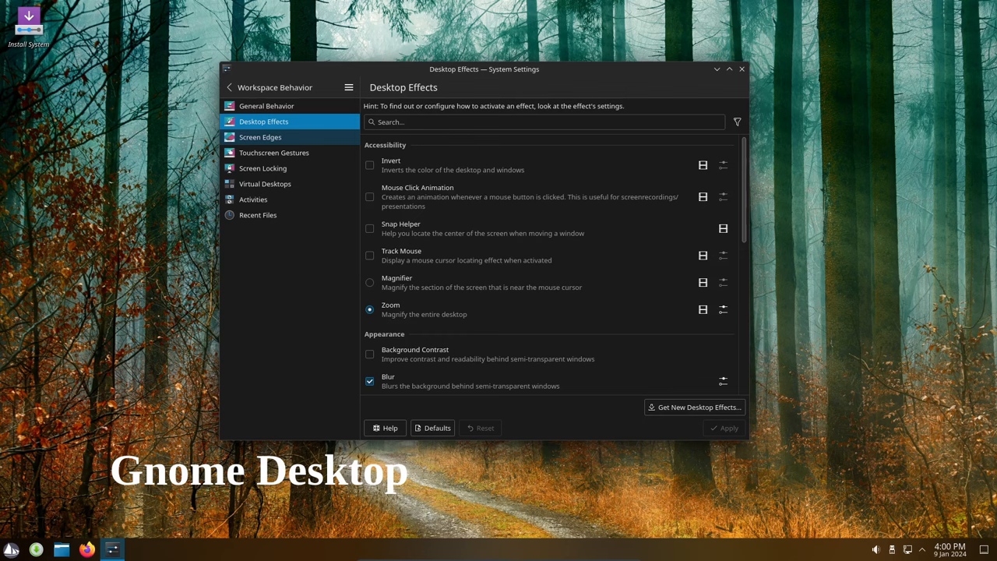
scroll("down", 3)
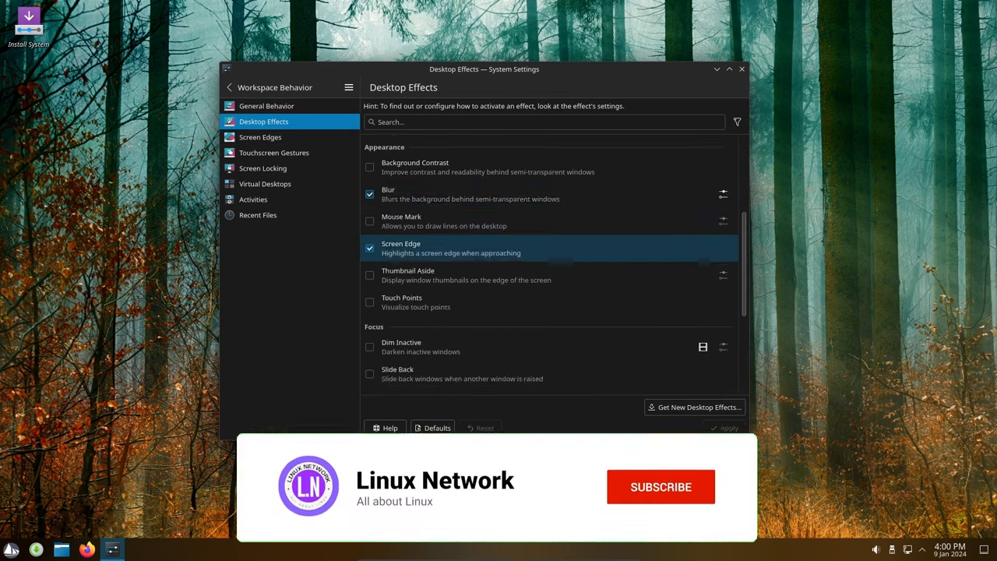
left_click(260, 138)
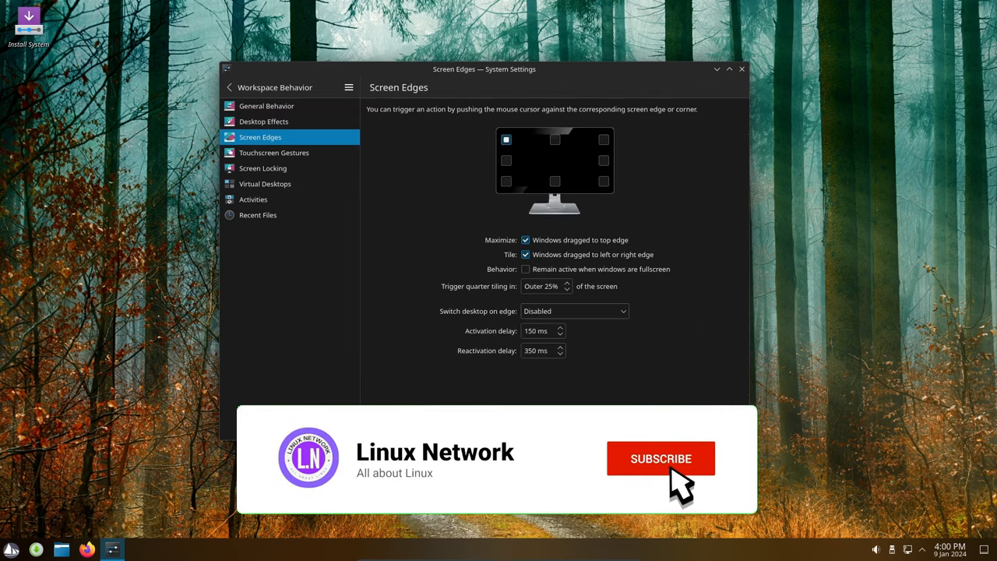
left_click(274, 153)
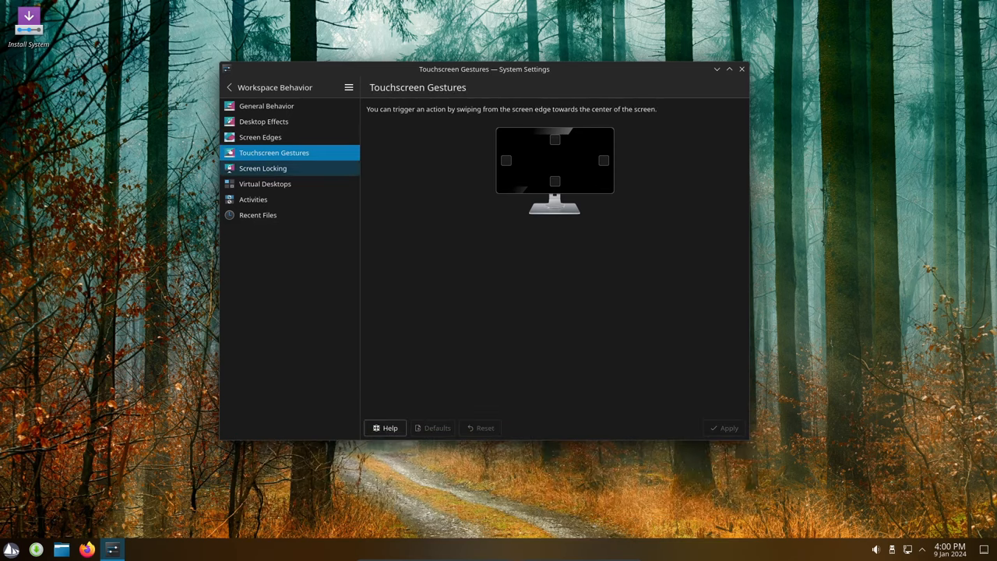
left_click(262, 168)
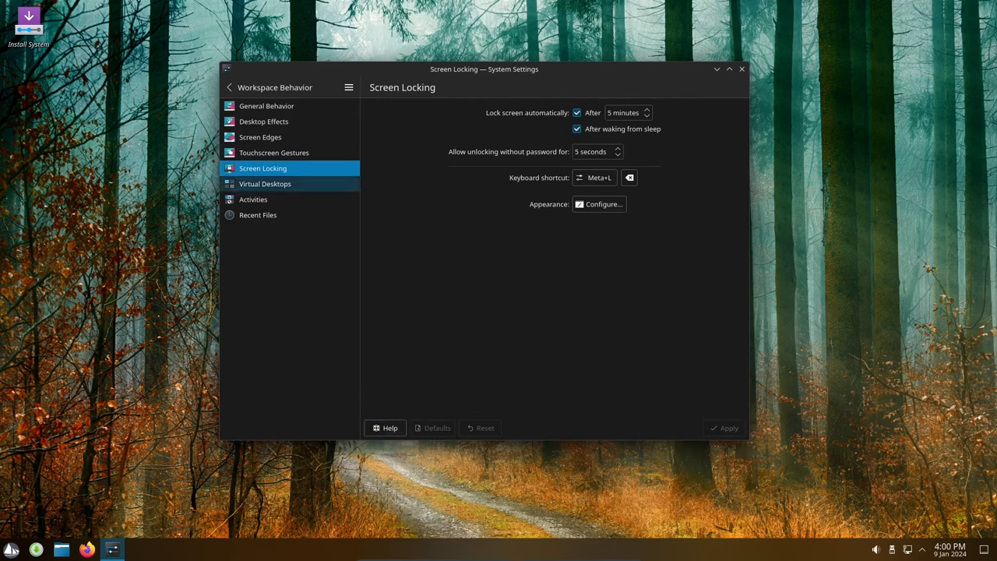
left_click(253, 199)
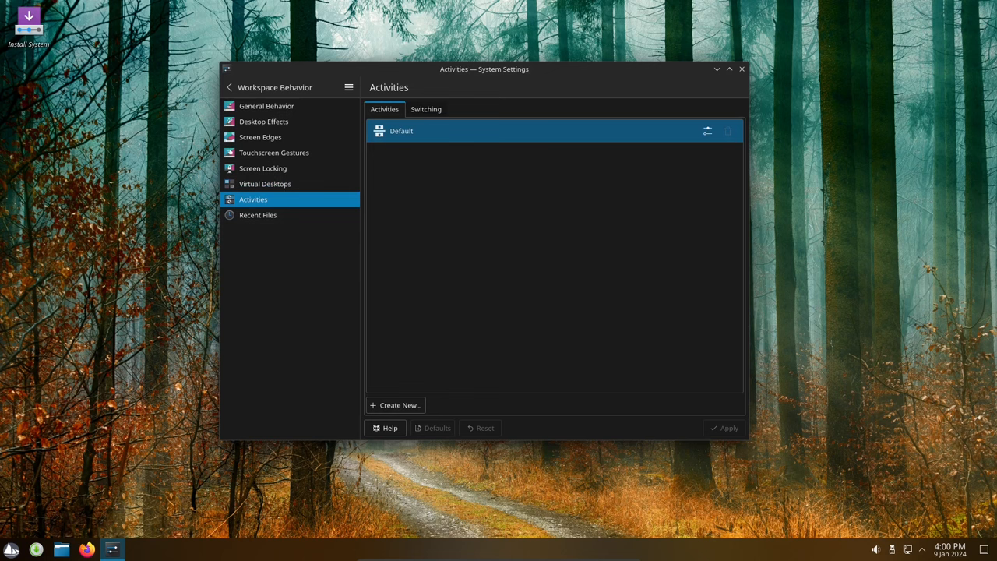
left_click(258, 215)
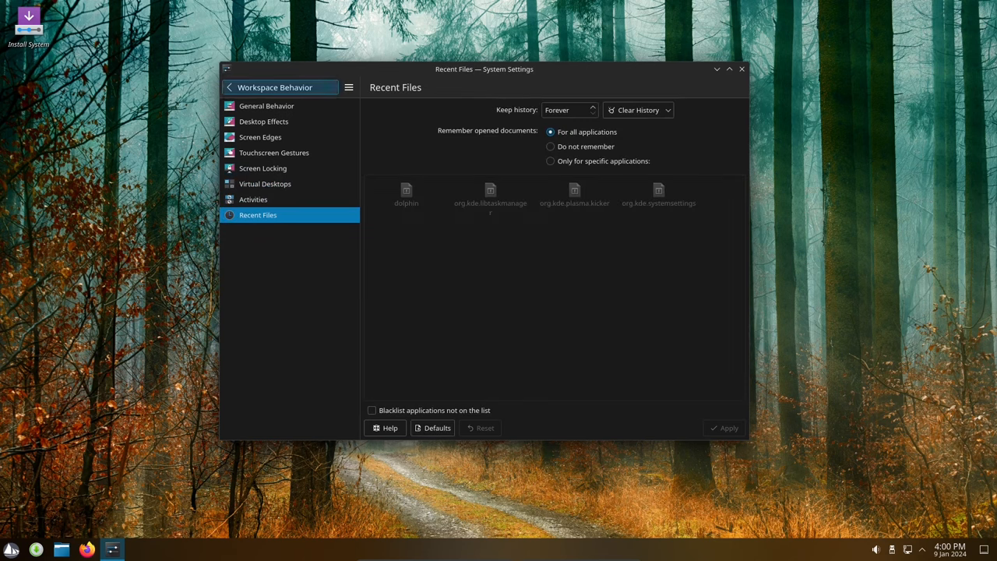
Review Window Management: titlebar actions, window actions, task switcher and window rules.
left_click(229, 87)
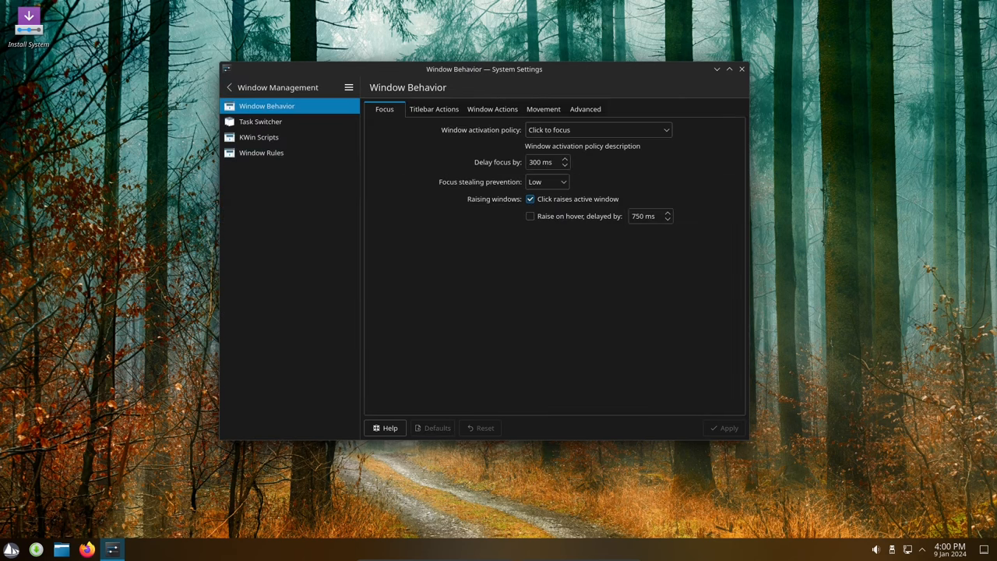
left_click(434, 109)
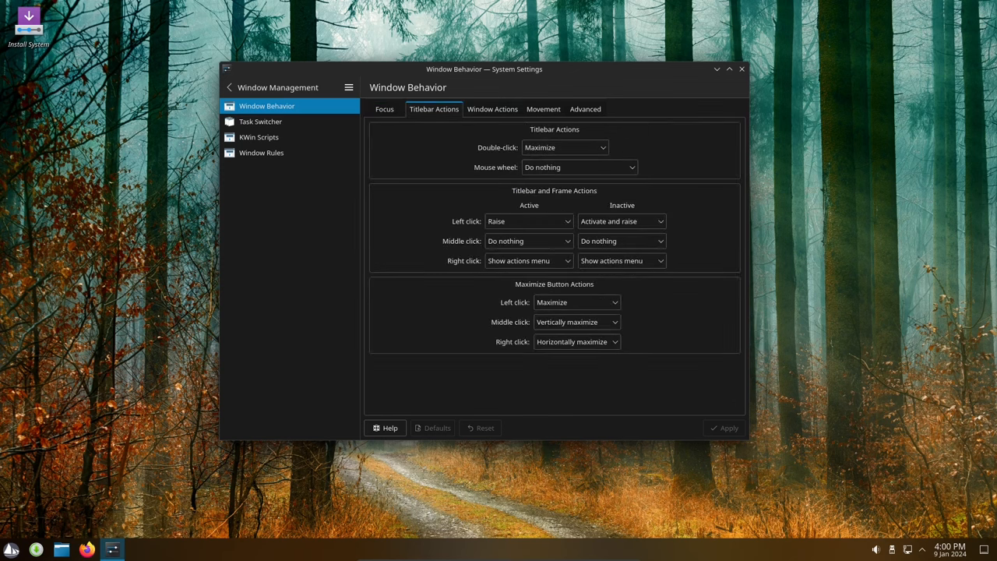
left_click(492, 109)
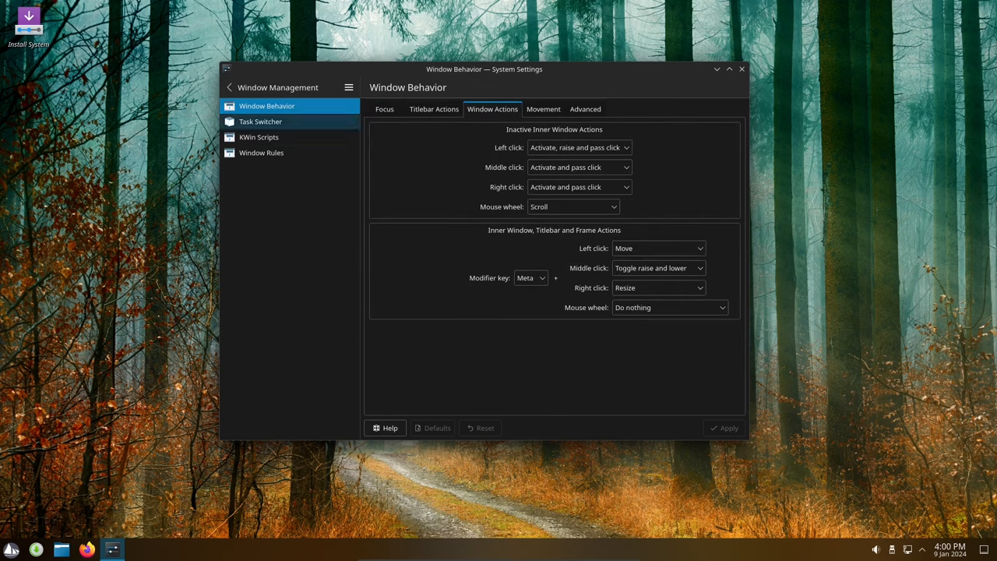
left_click(260, 122)
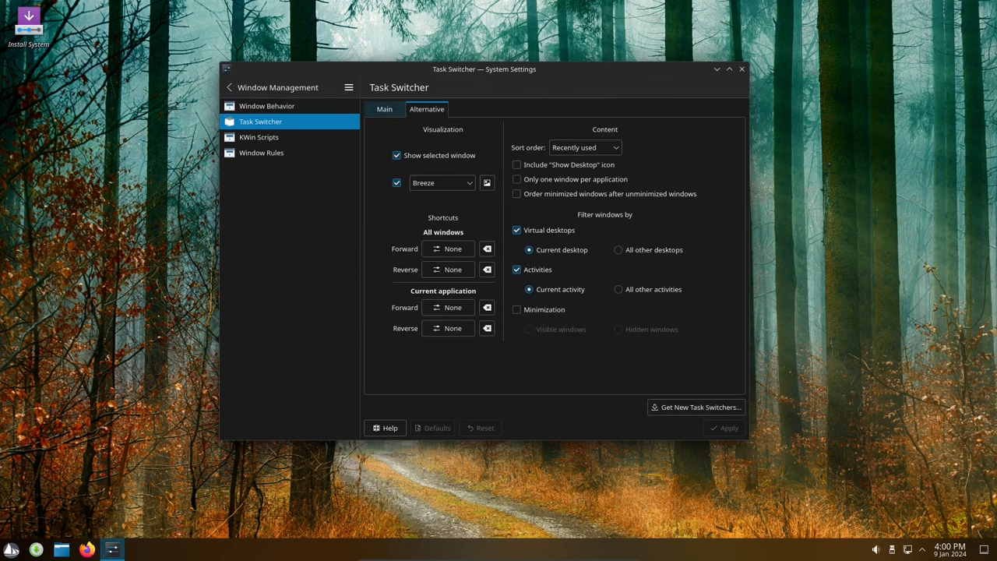
left_click(259, 137)
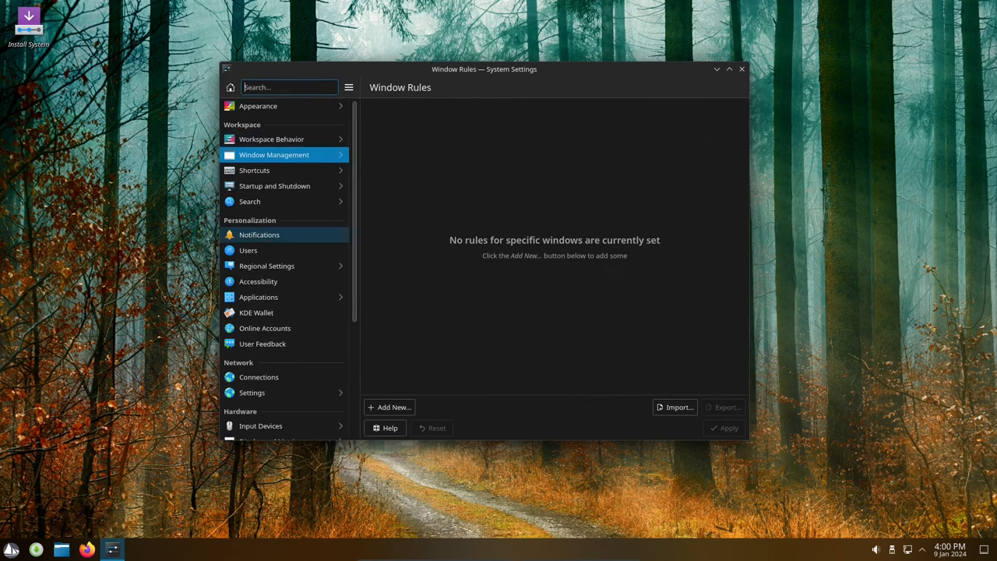
Review standard and custom keyboard shortcuts, close settings, and open the desktop context menu.
left_click(254, 169)
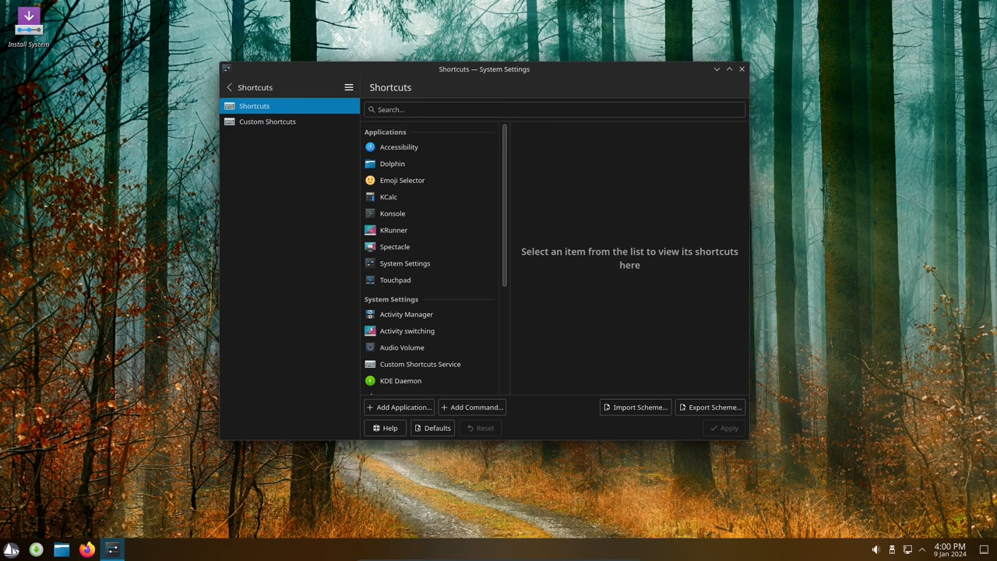
left_click(268, 121)
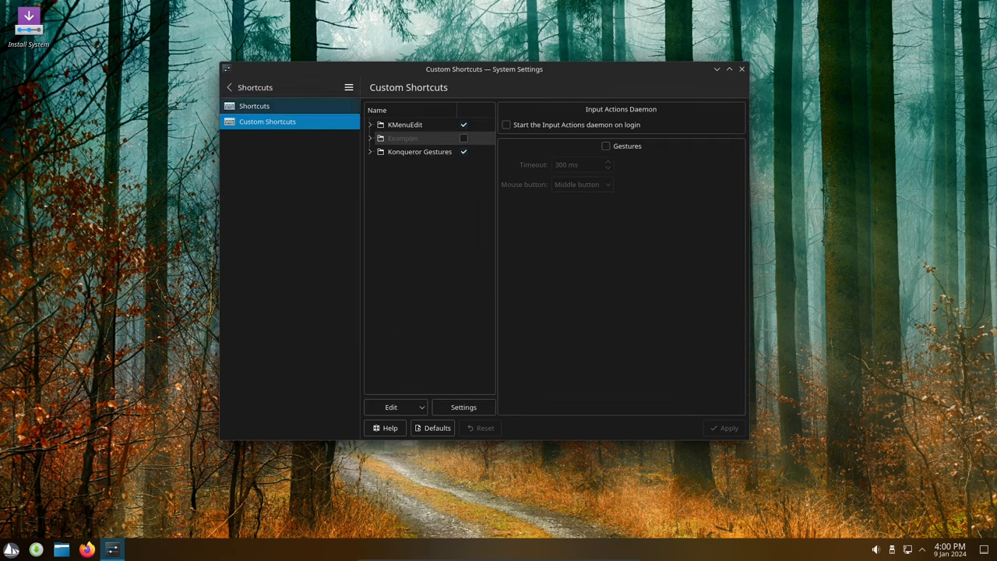
left_click(254, 106)
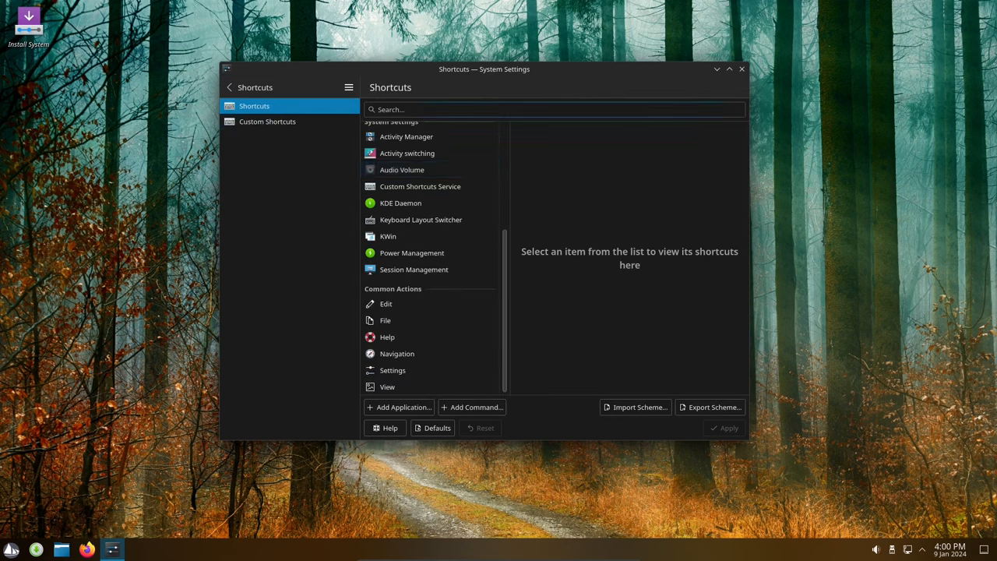
left_click(229, 87)
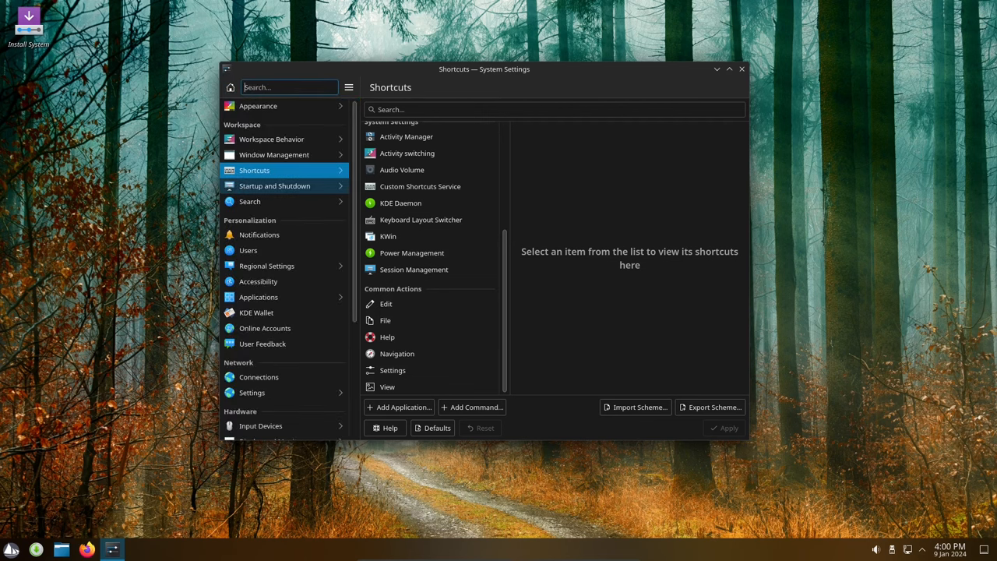
right_click(498, 335)
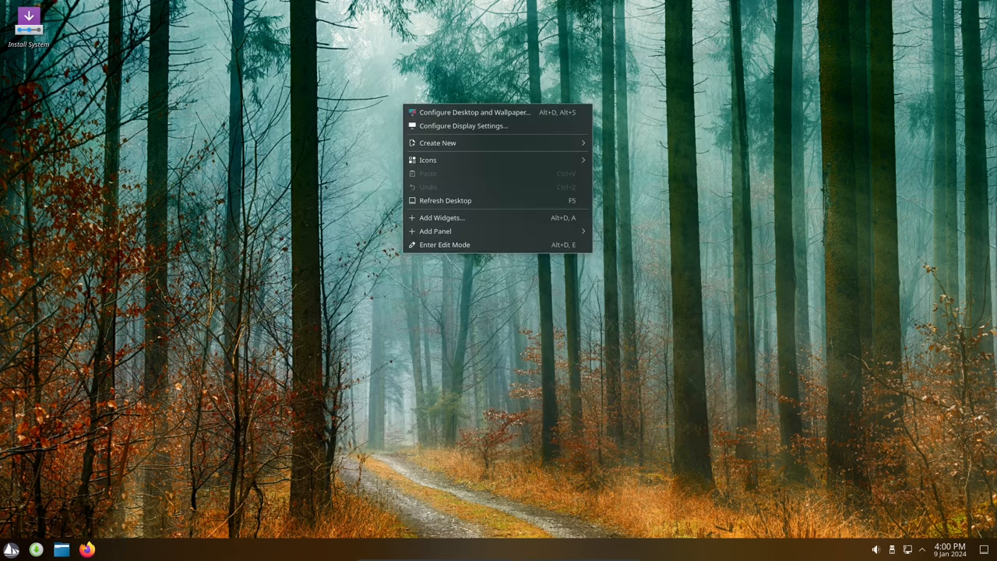
Set the desktop wallpaper to SolusFresh in Configure Desktop and Wallpaper and apply it.
left_click(475, 112)
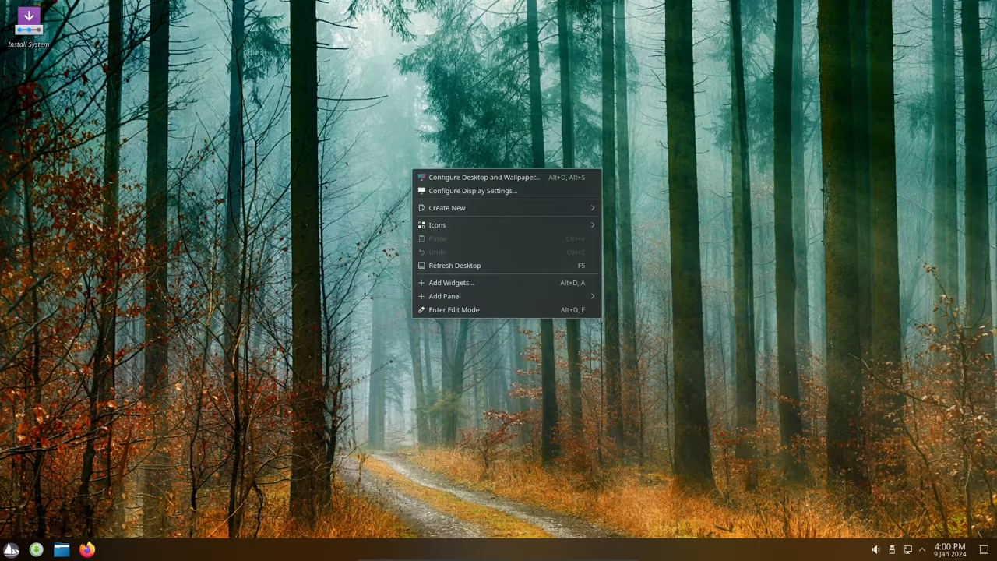
left_click(484, 177)
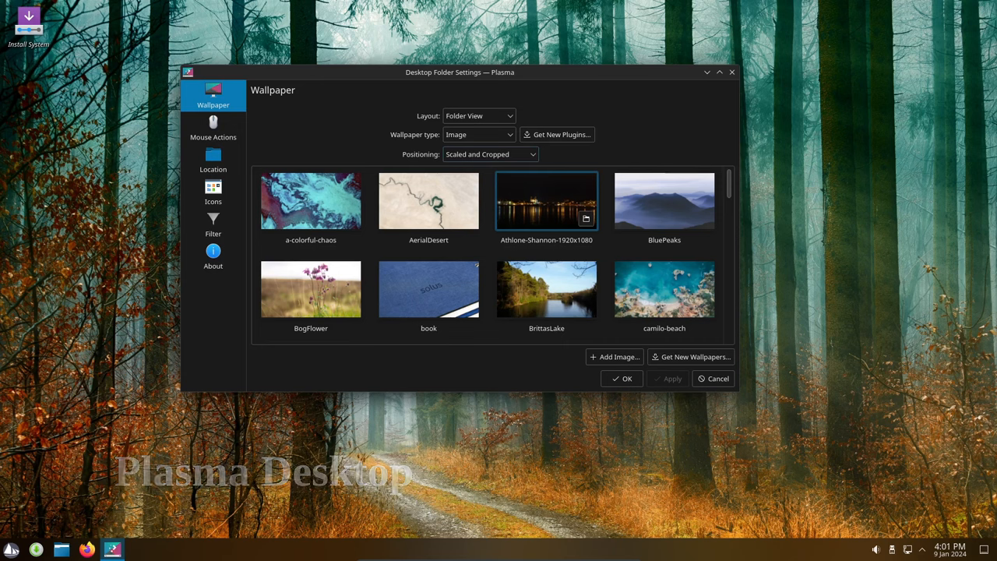
left_click(663, 289)
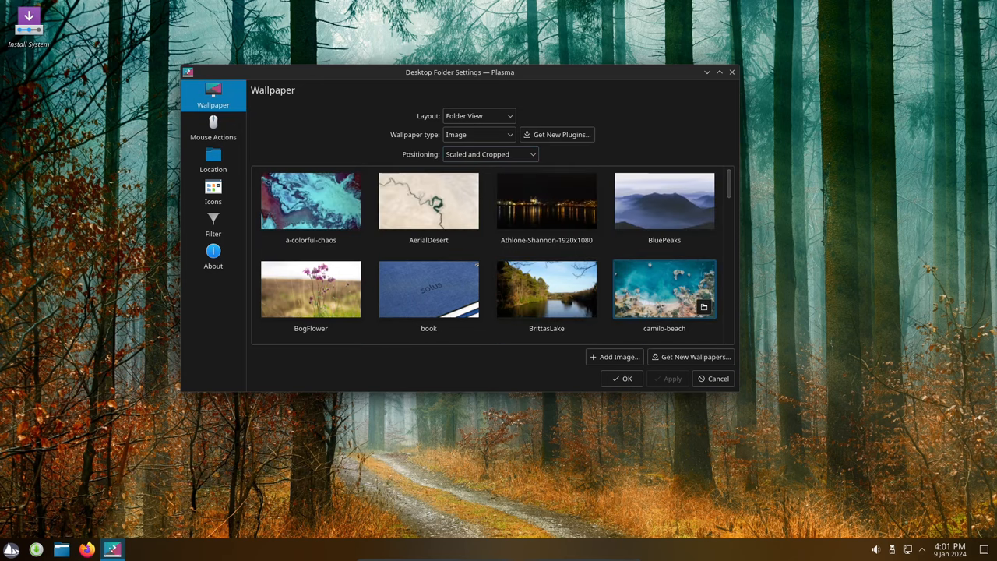
scroll("down", 3)
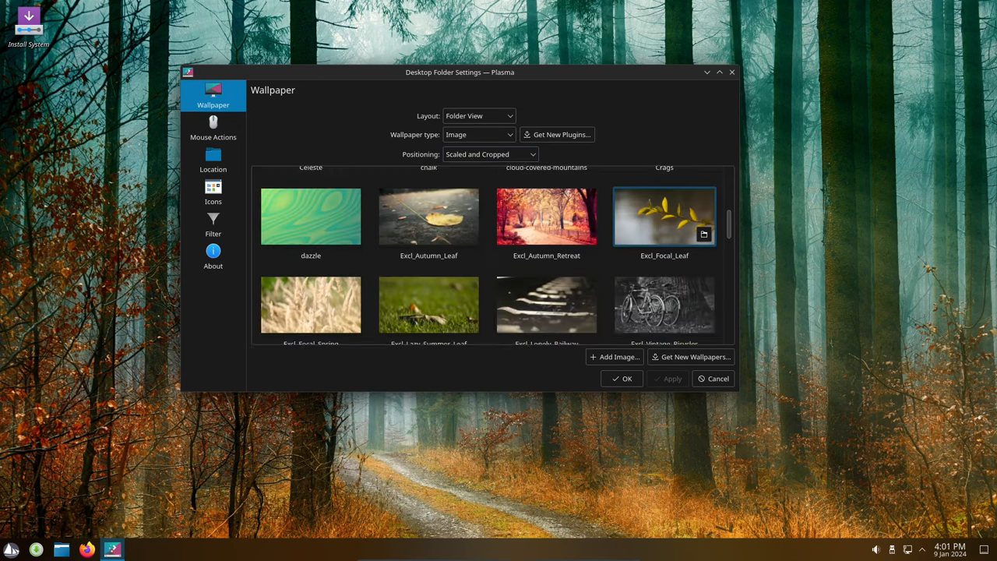
scroll("down", 3)
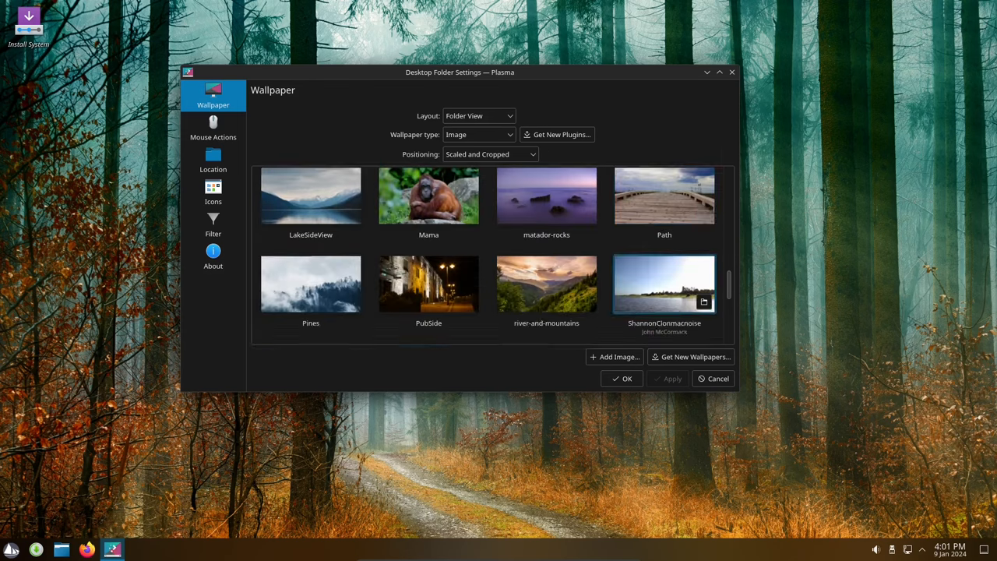
scroll("down", 3)
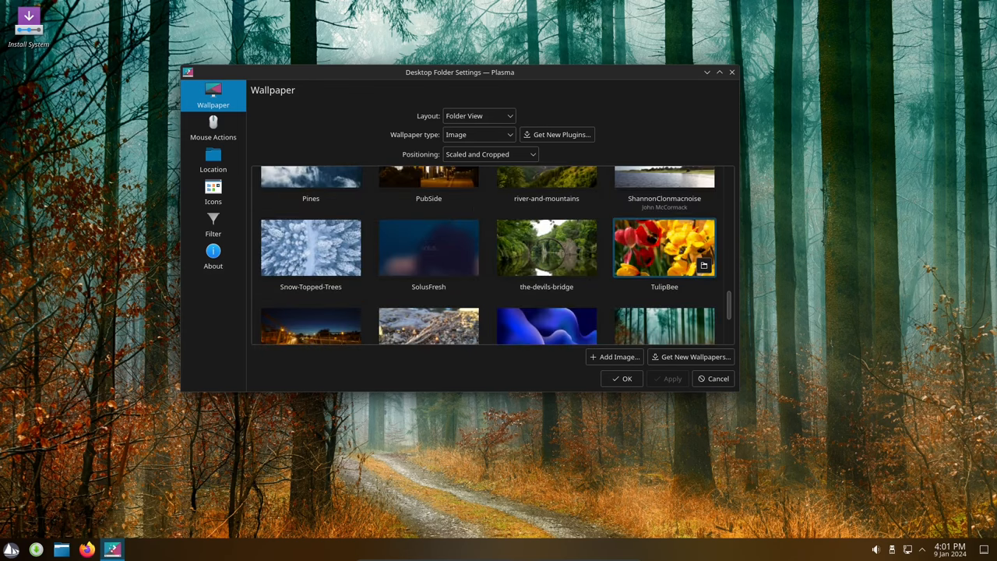
left_click(428, 247)
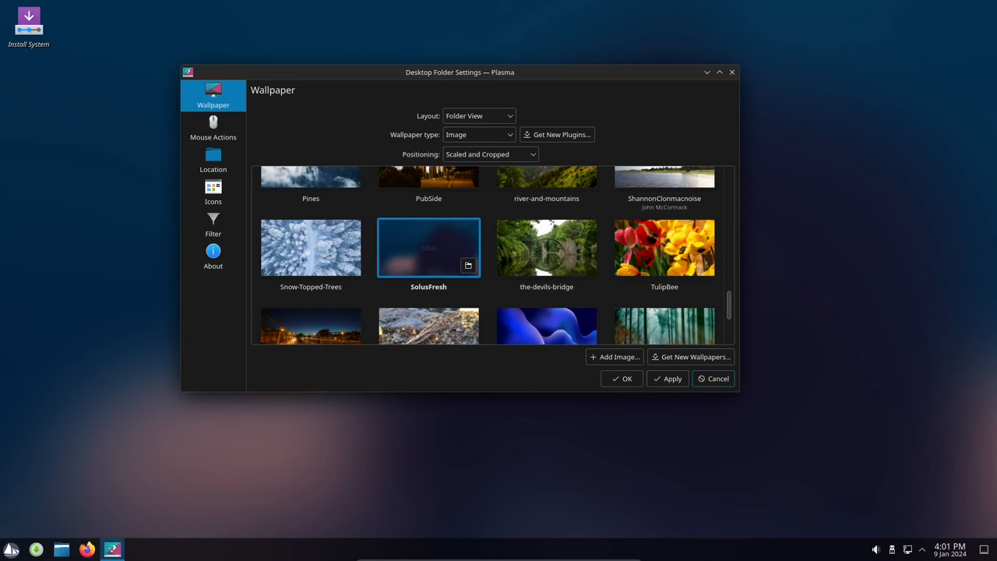
left_click(621, 378)
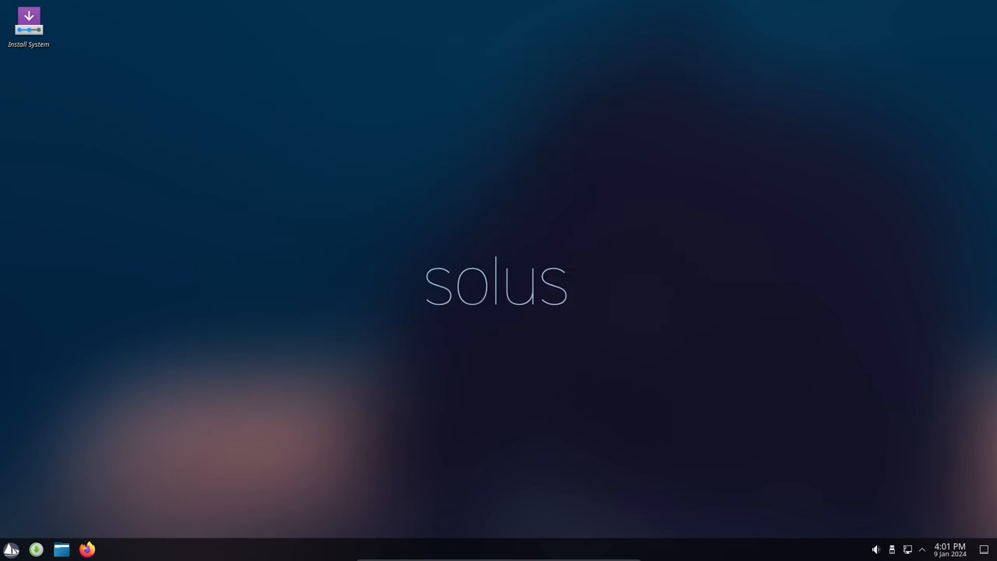
Open and close Dolphin, then launch Konsole and run uname -a and neofetch.
left_click(61, 549)
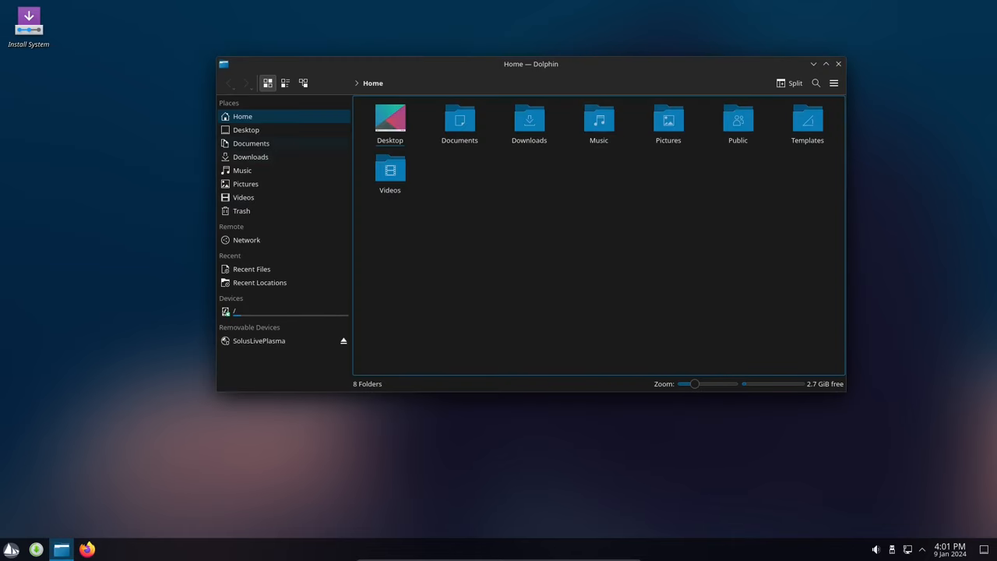
left_click(838, 63)
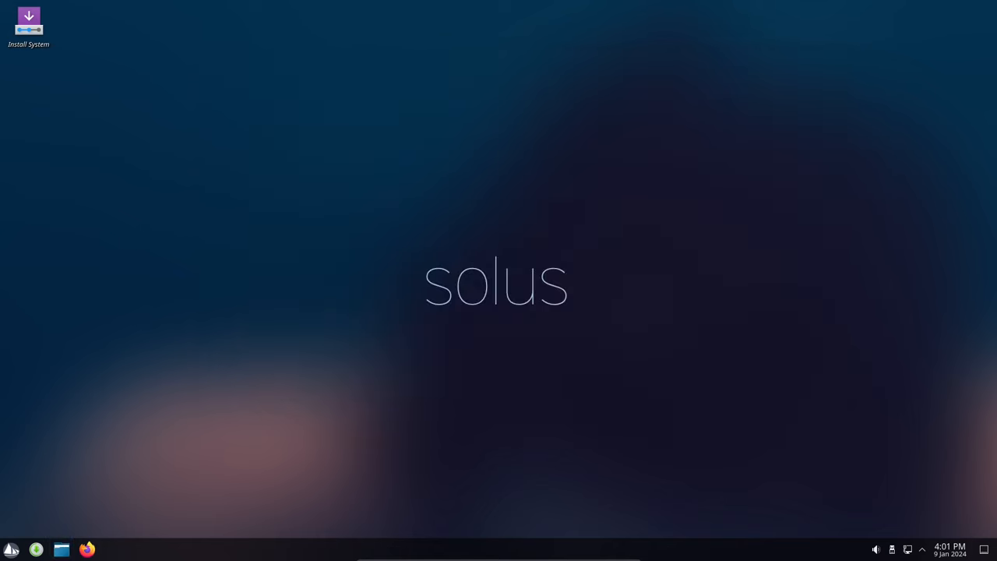
left_click(11, 549)
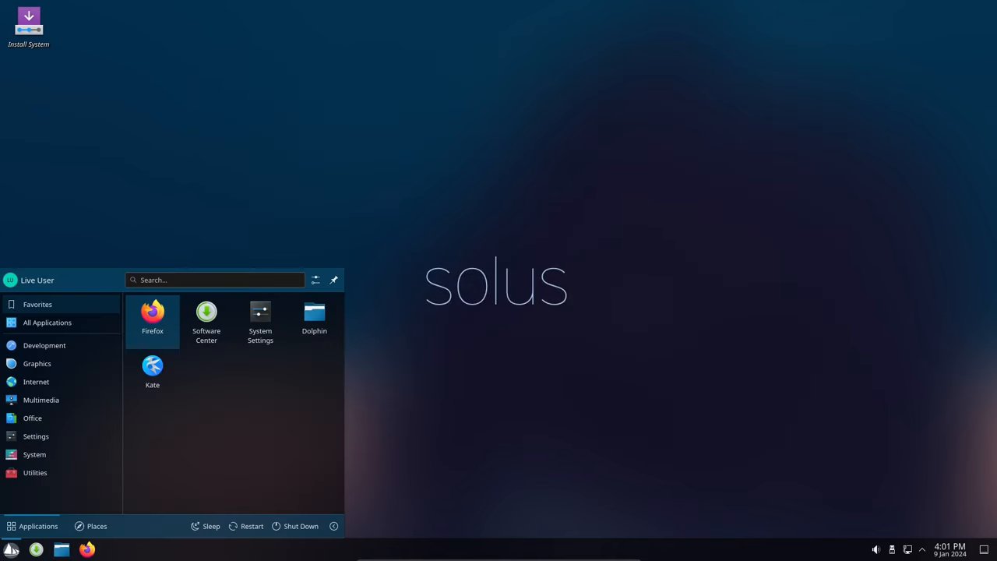
type("k")
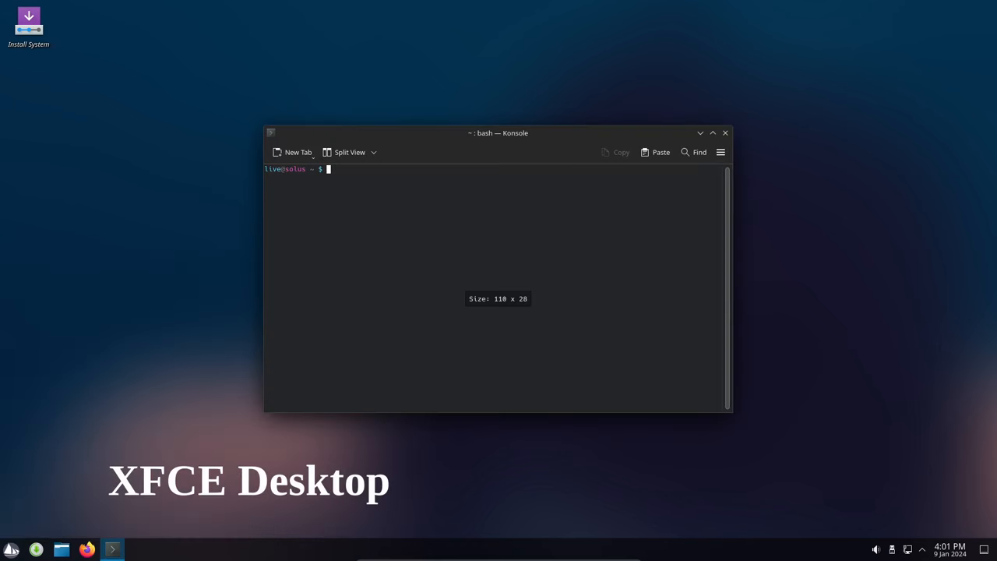
type("uname -a")
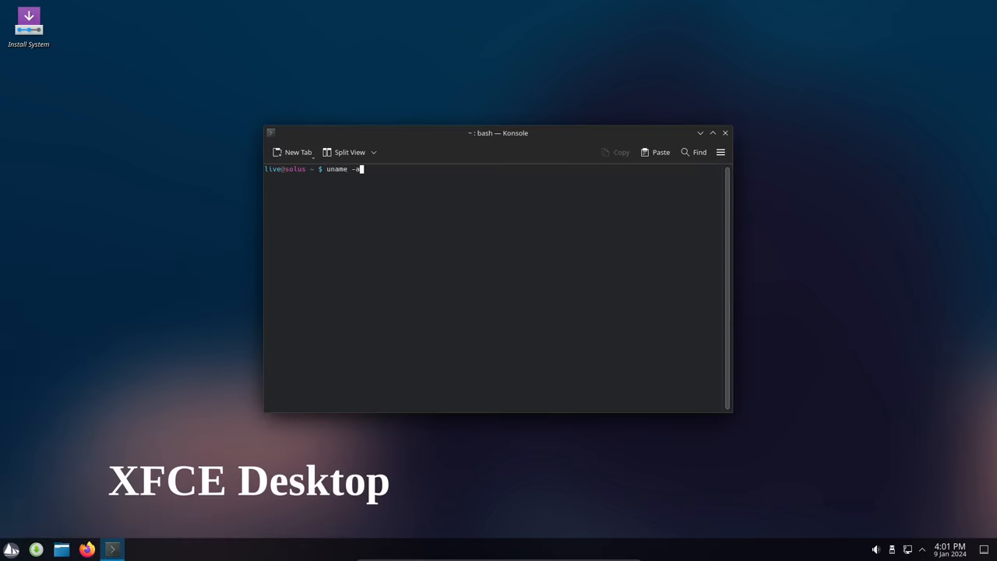
key("Return")
type("uname -r")
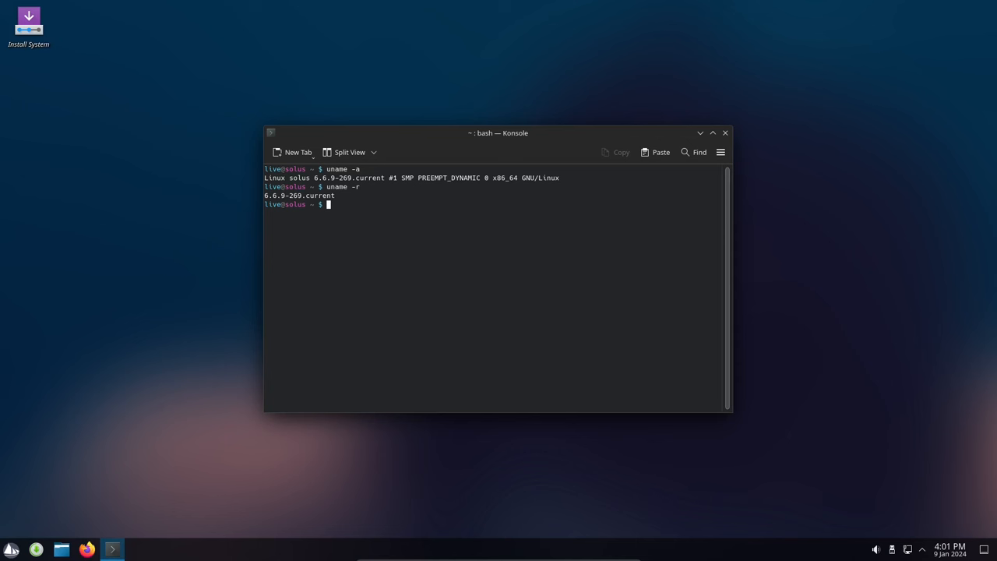
type("neofe")
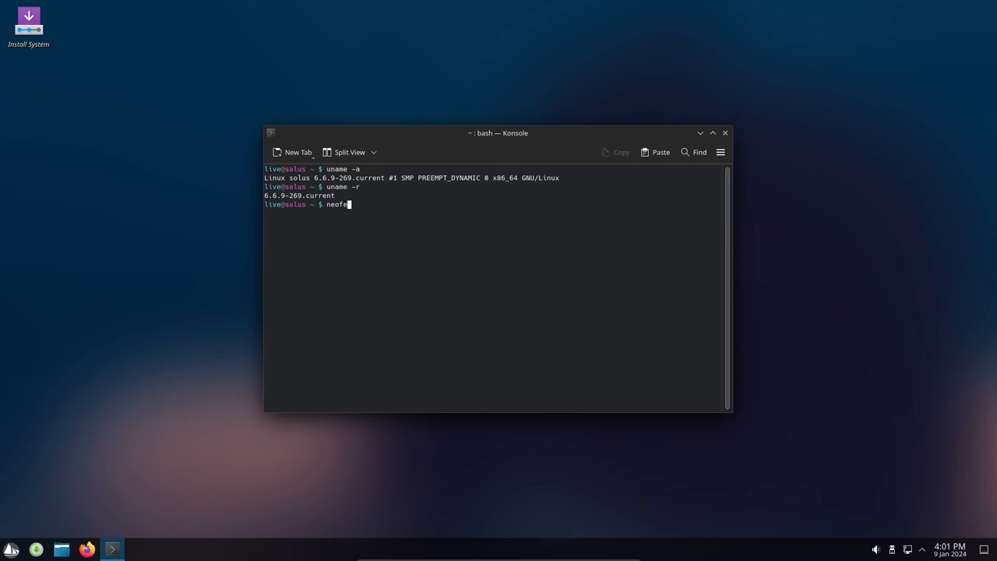
key("Return")
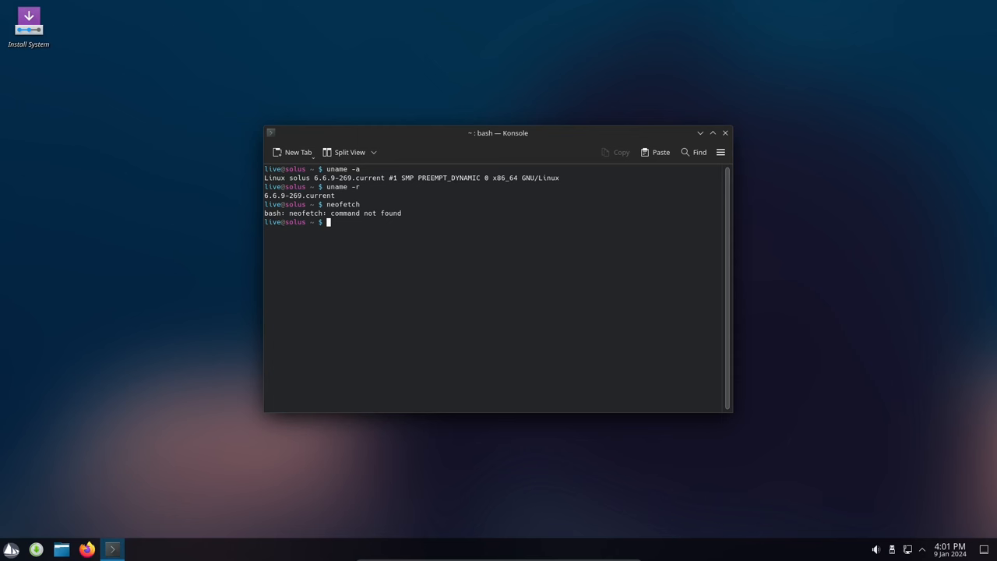
Close Konsole and click two icons at the panel's right end.
left_click(724, 133)
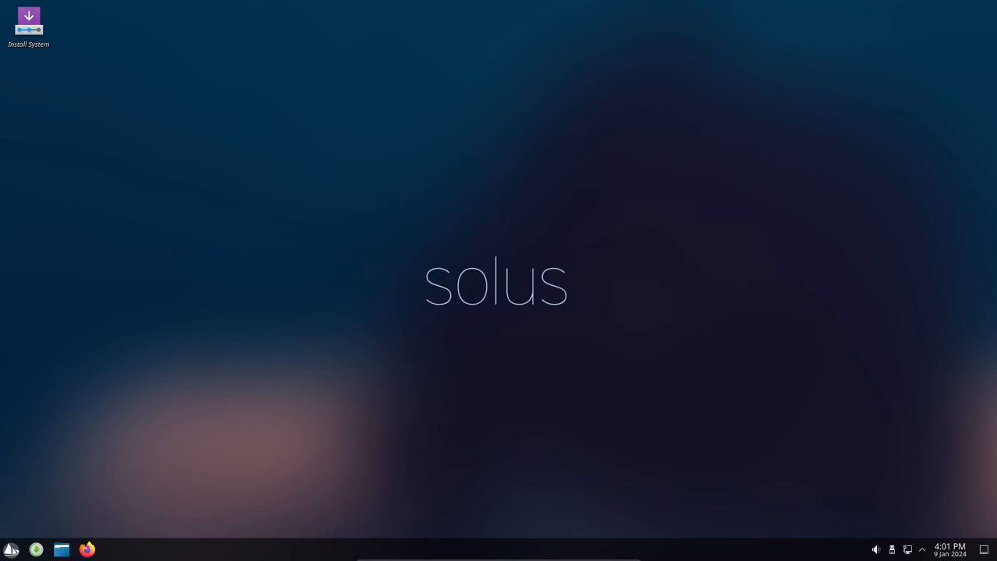
left_click(891, 549)
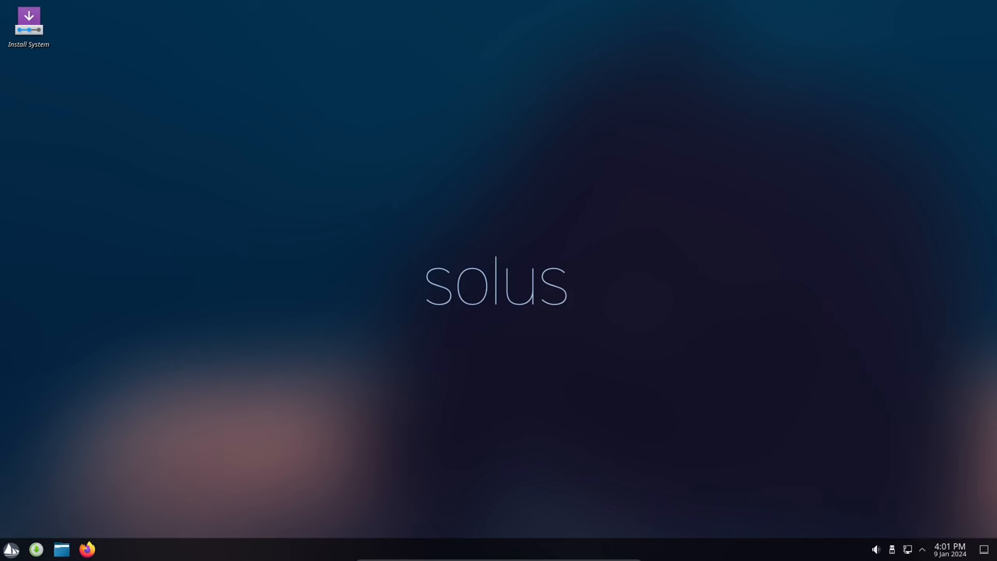
left_click(921, 549)
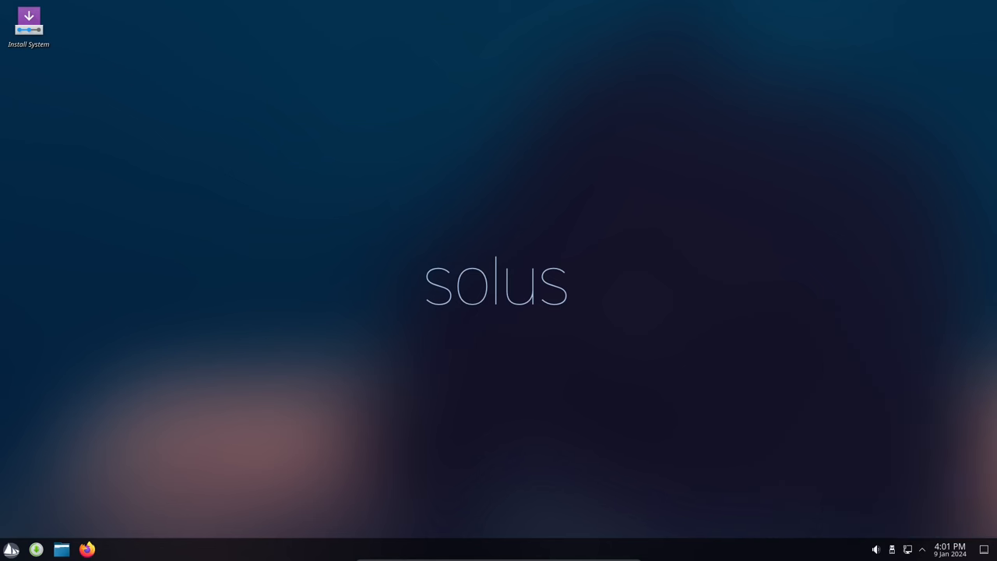
Launch KWrite, check About KWrite (version 23.08.4), close KWrite and reopen the launcher.
left_click(11, 549)
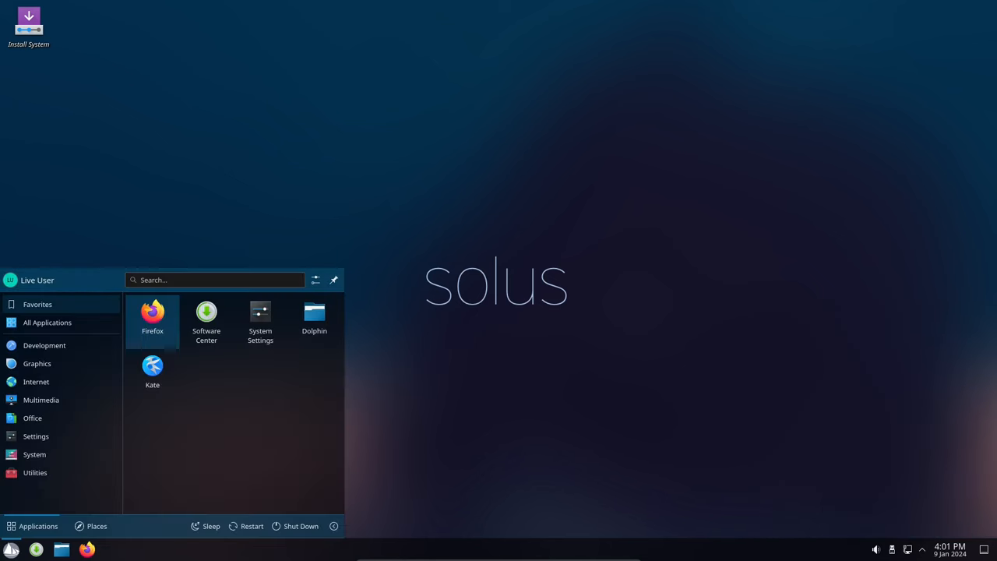
left_click(35, 472)
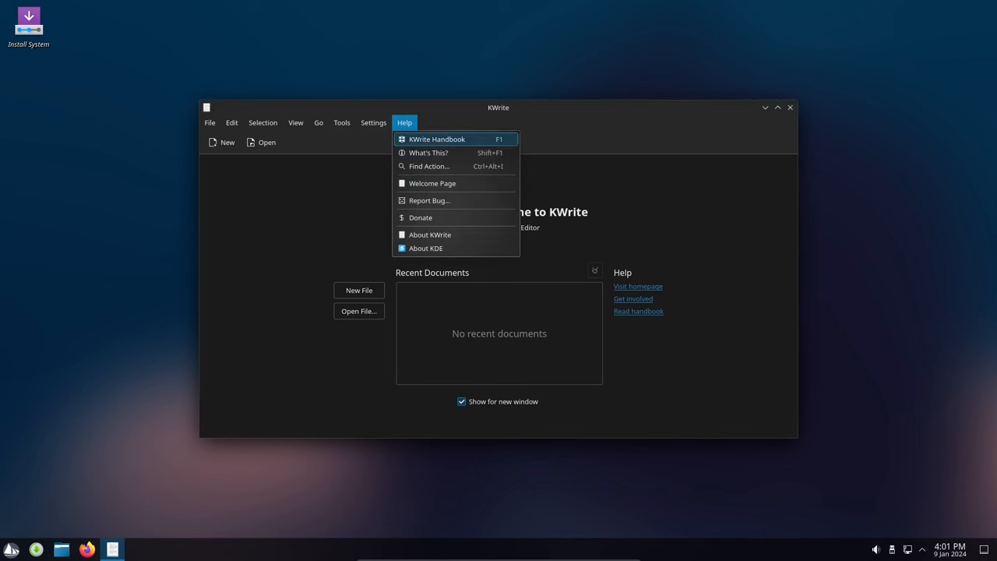
left_click(430, 234)
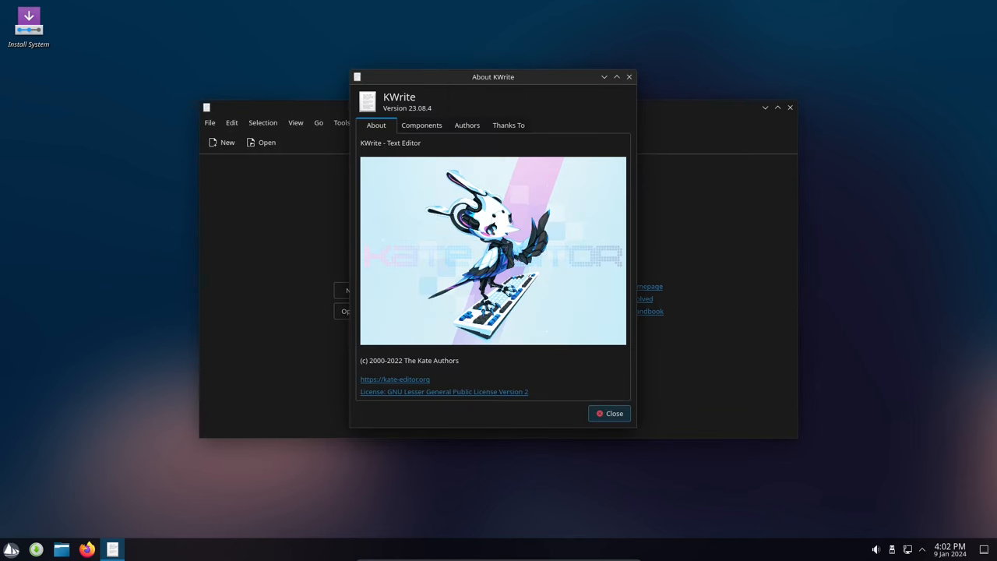
mouse_move(630, 76)
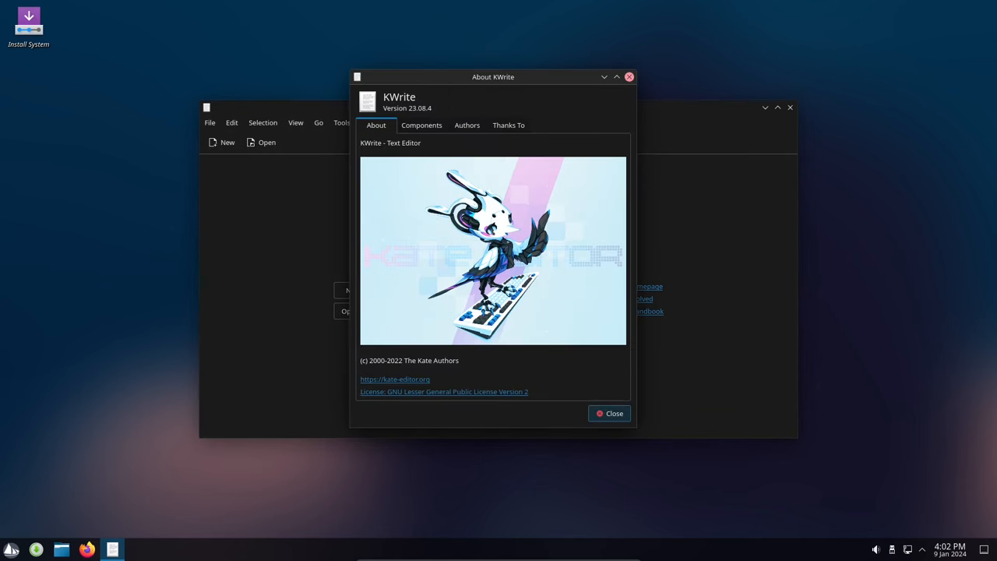
left_click(609, 413)
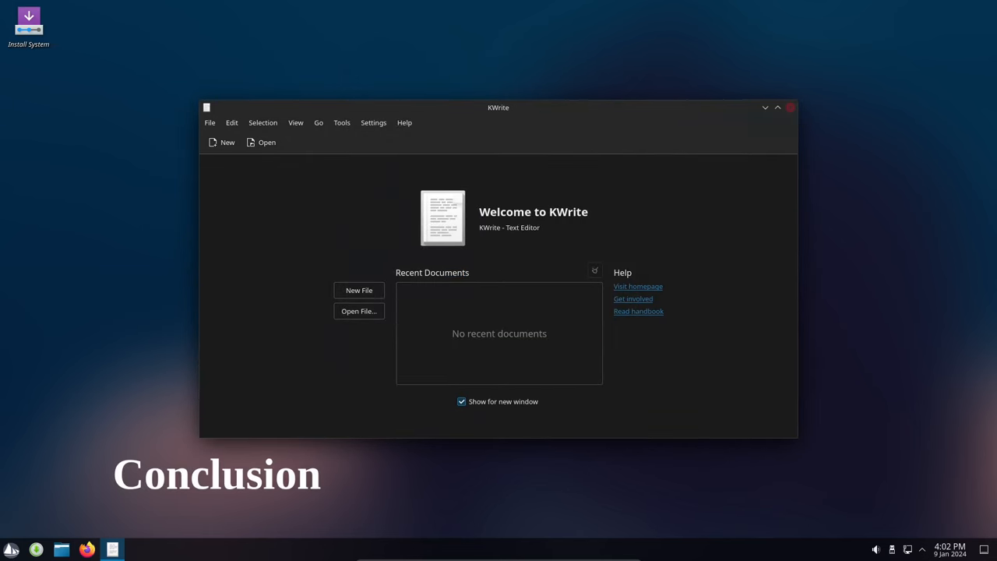
left_click(790, 107)
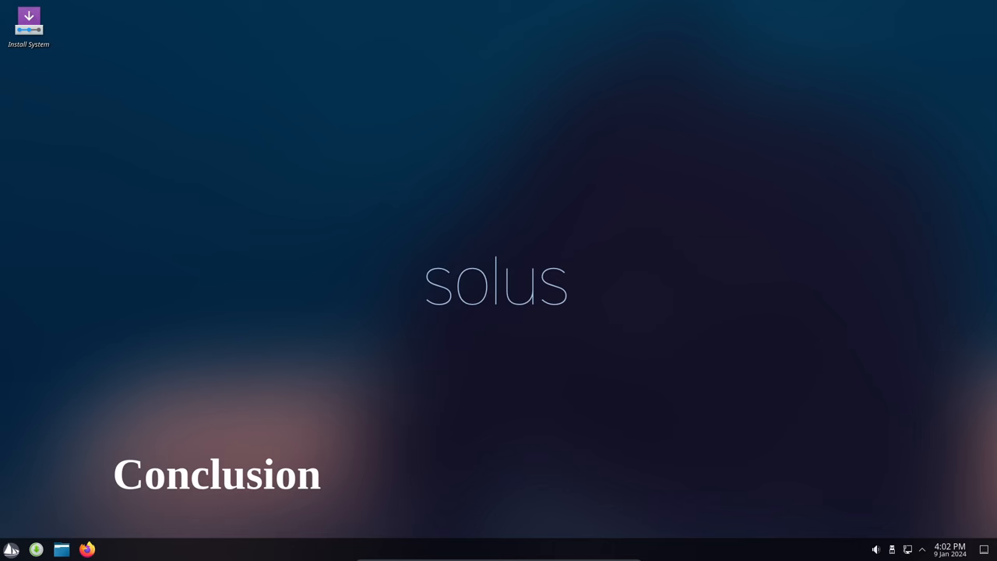
left_click(10, 549)
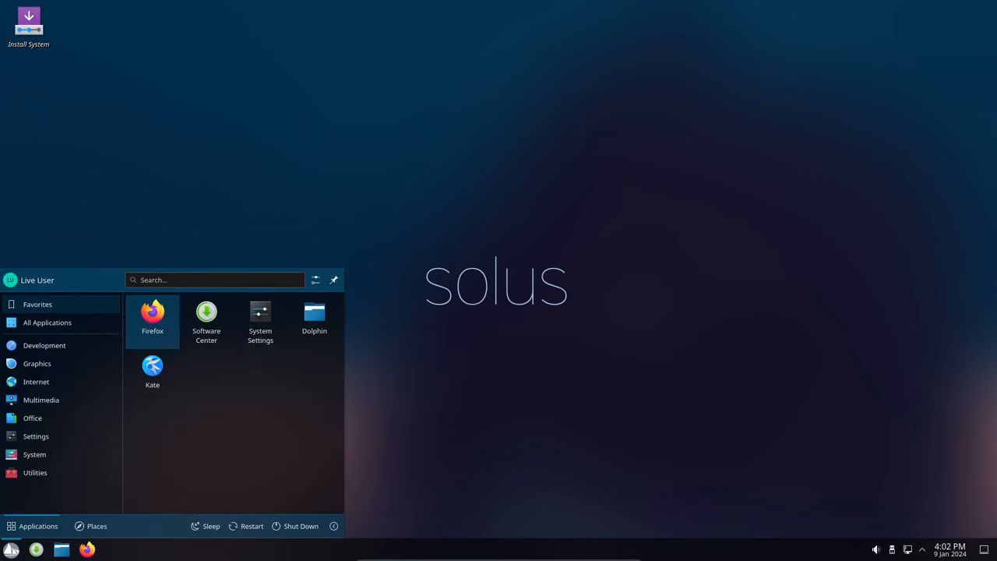